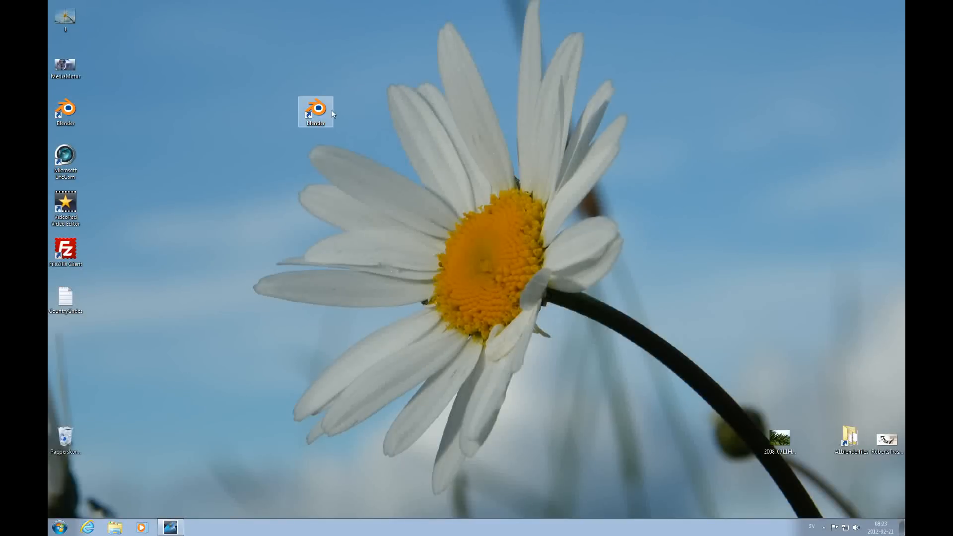
Launch Blender, dismiss the welcome screen and delete the default cube
double_click(314, 111)
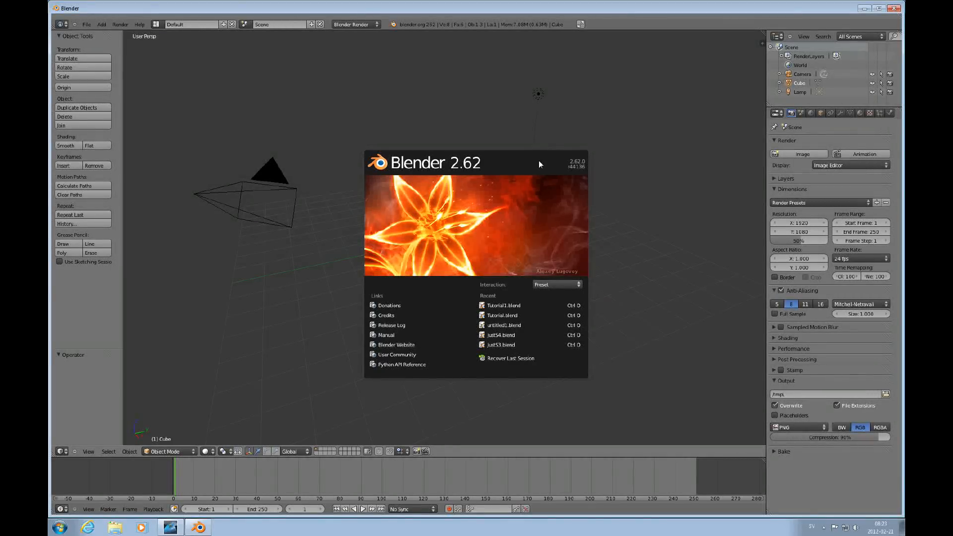
left_click(487, 249)
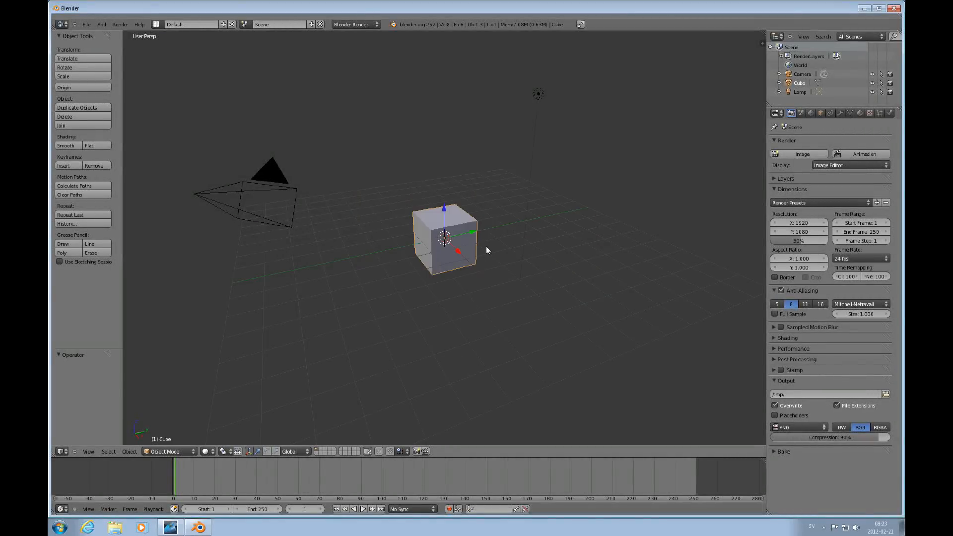
key("7")
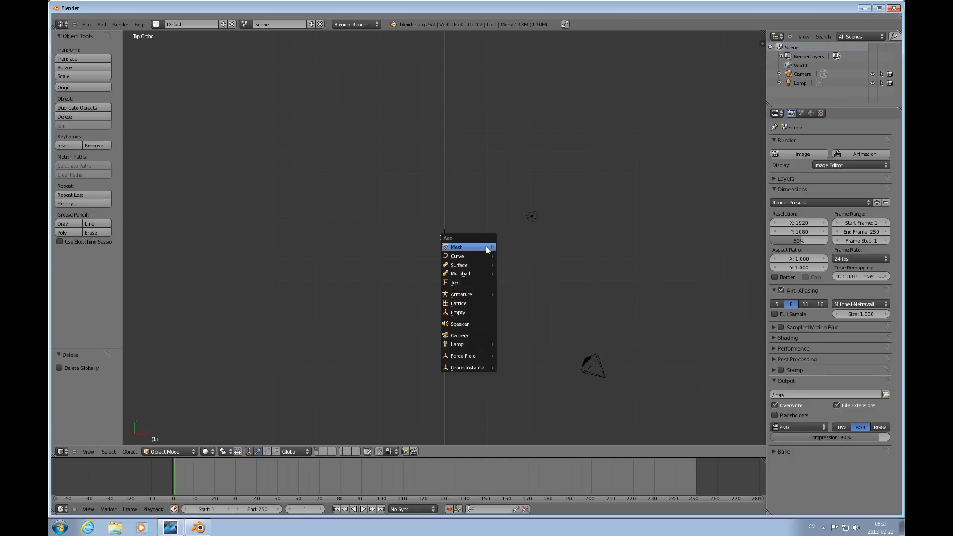
mouse_move(466, 283)
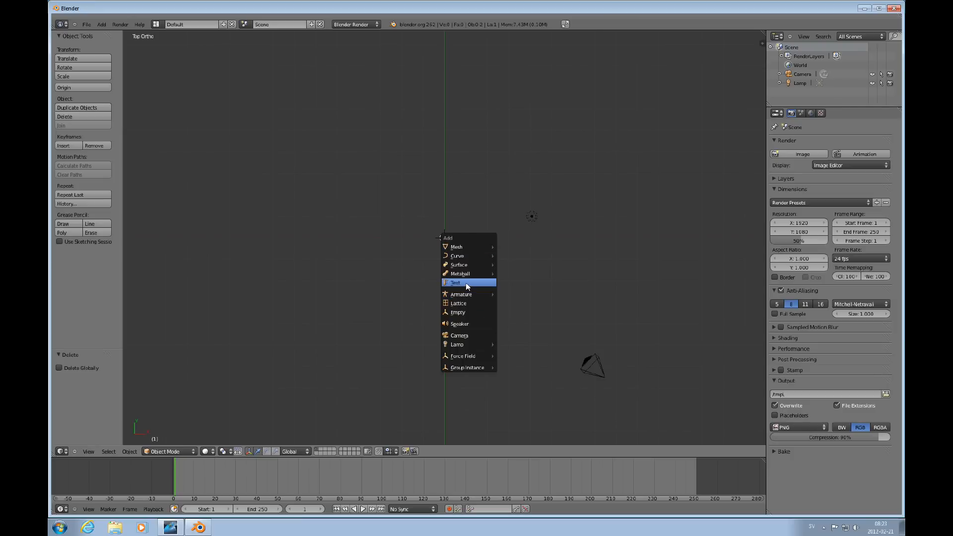
Add a text object 'S' and set its font to Times New Roman from C:\Windows\Fonts
left_click(455, 282)
type("S")
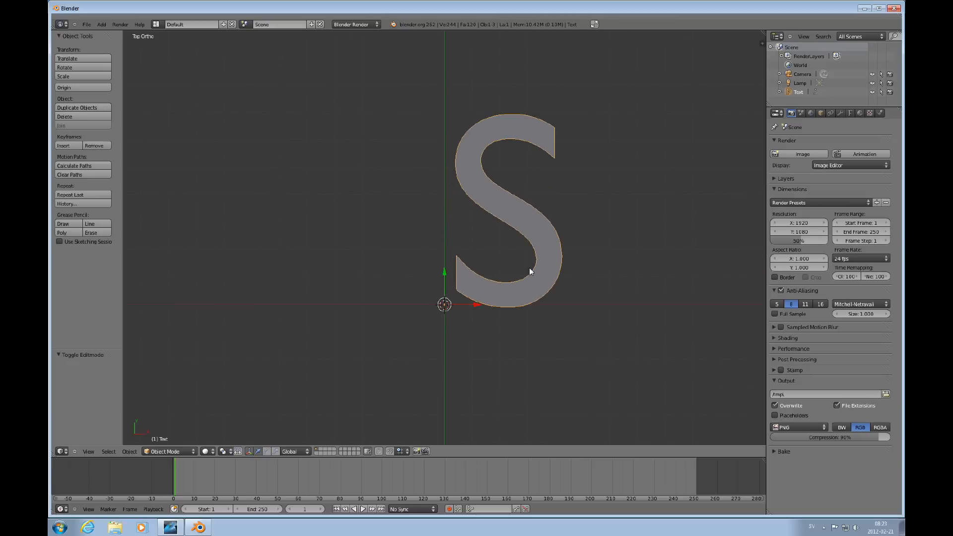
mouse_move(712, 185)
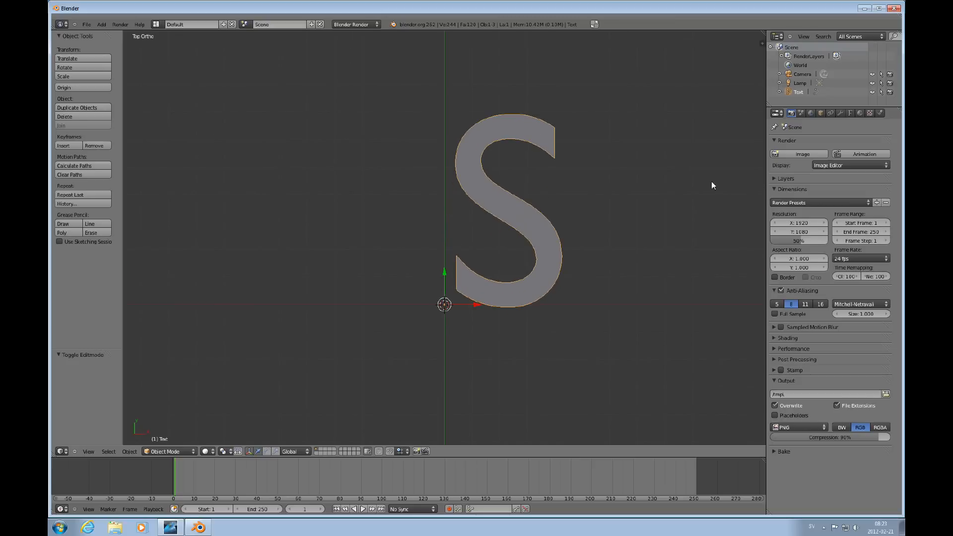
mouse_move(602, 213)
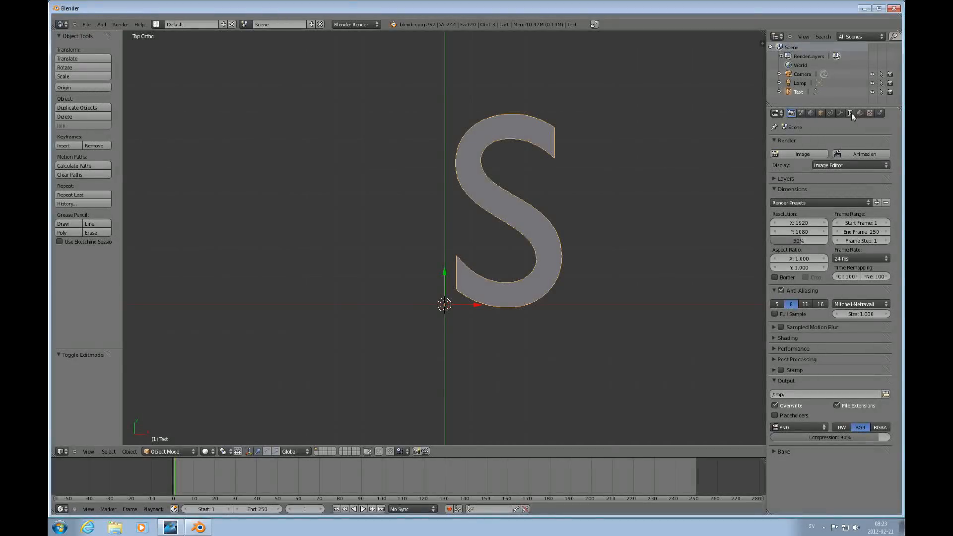
left_click(850, 113)
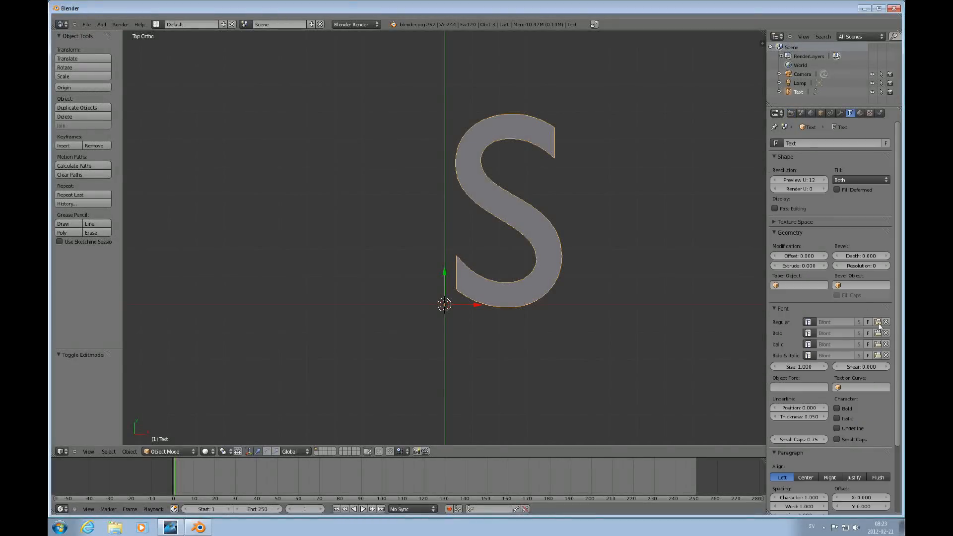
left_click(877, 321)
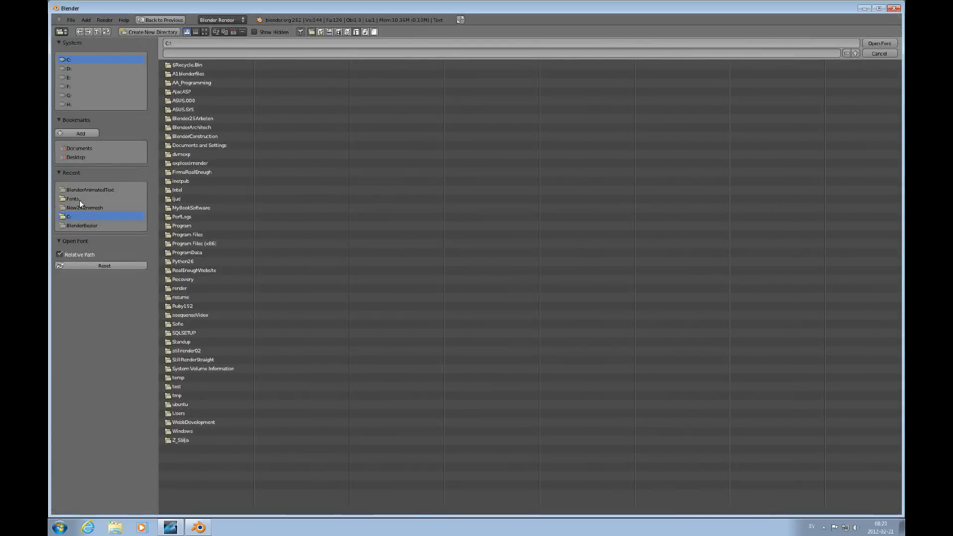
double_click(72, 199)
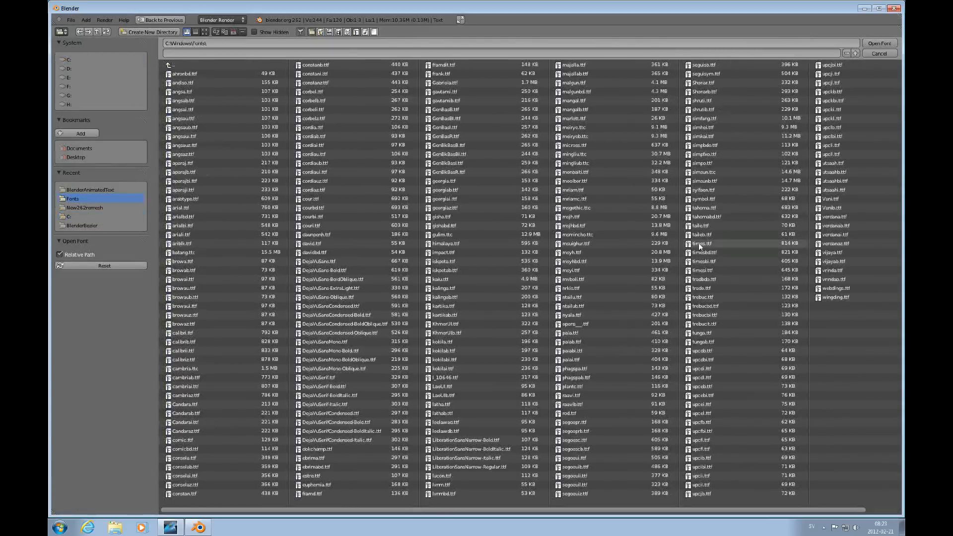
left_click(879, 43)
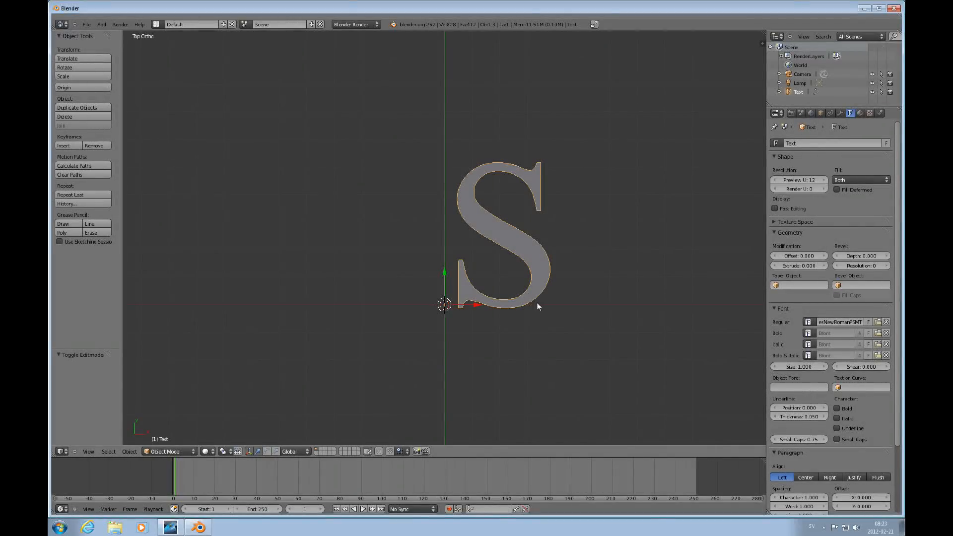
Duplicate the S letter and move the copy to the left of the original
left_click(77, 108)
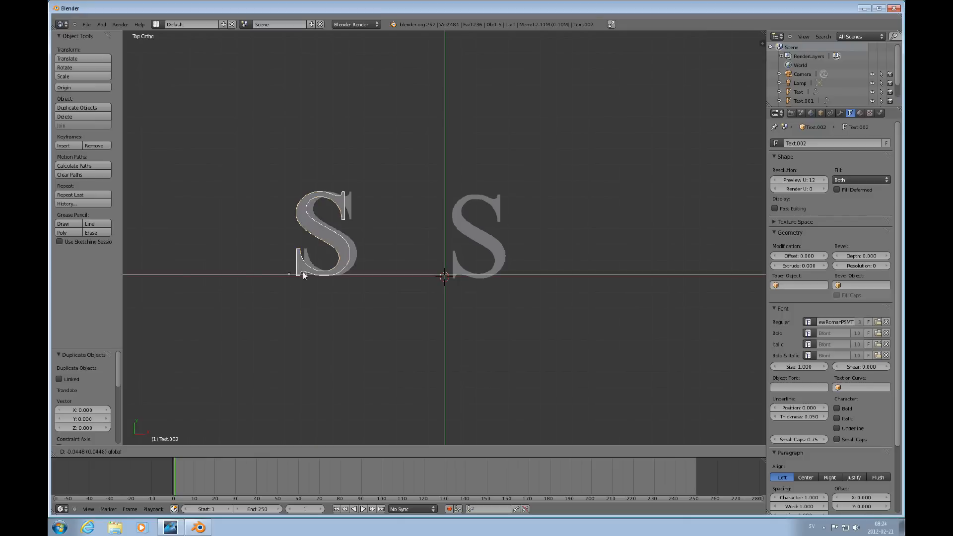
left_click_drag(304, 274, 170, 273)
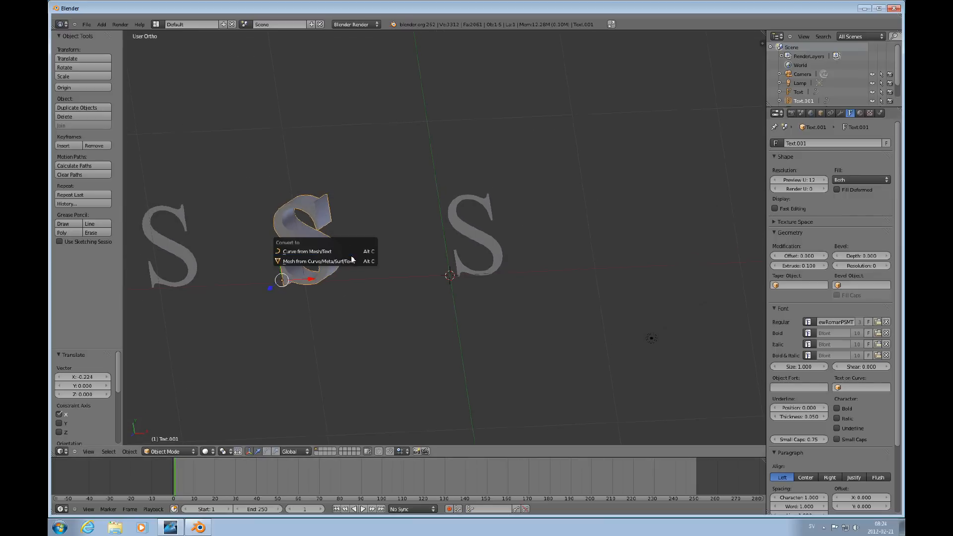
Convert the extruded S copy to a mesh and inspect its faces
left_click(319, 260)
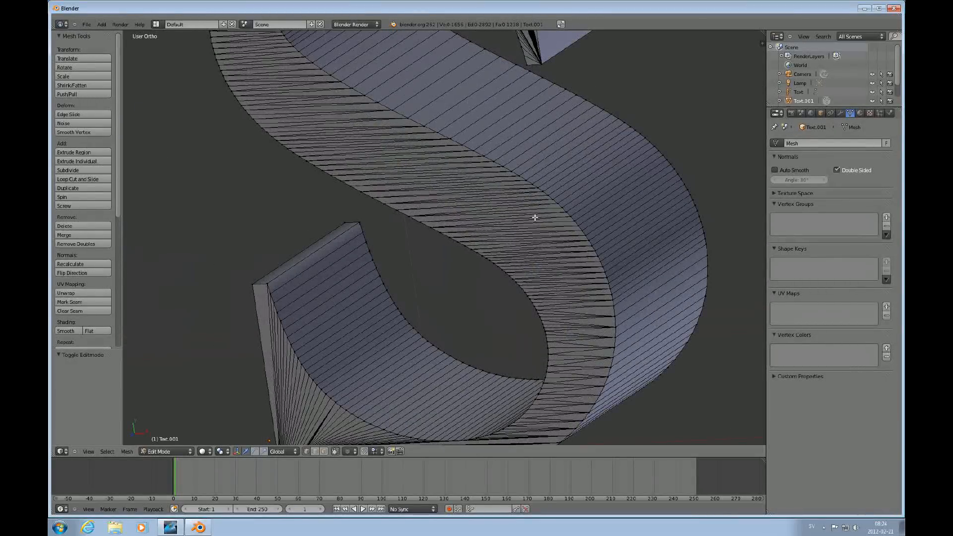
scroll("down", 3)
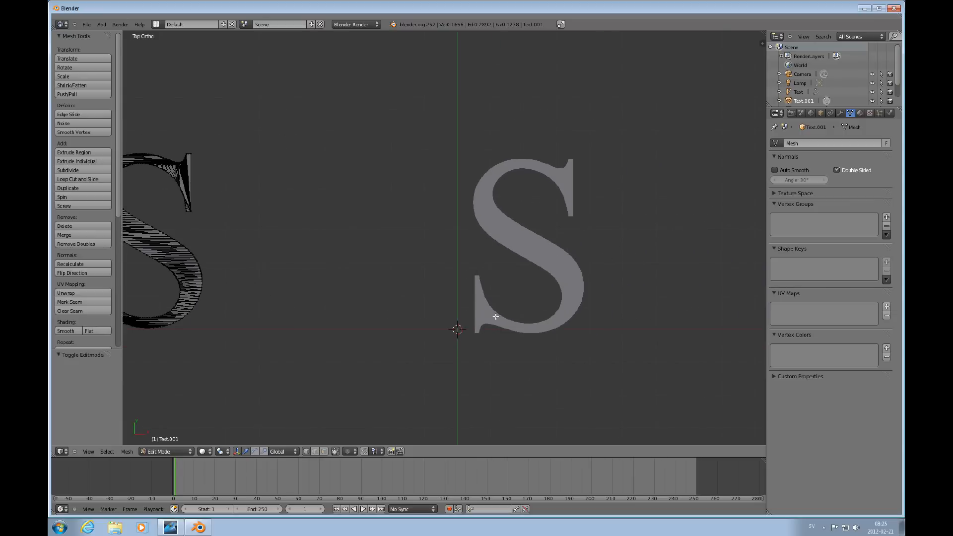
Leave Edit mode and give the original S Preview U 8 and Extrude 0.100
key("Tab")
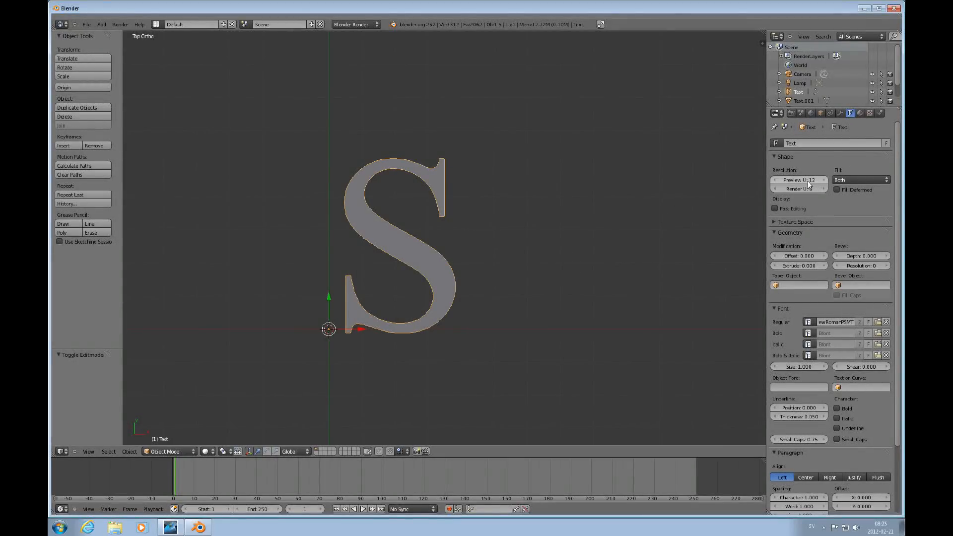
left_click(799, 179)
type("8")
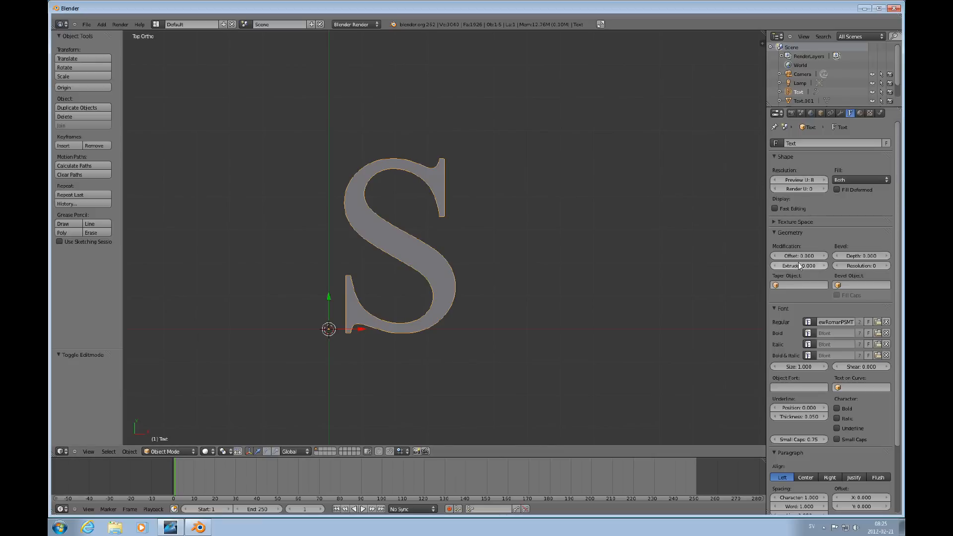
left_click(799, 266)
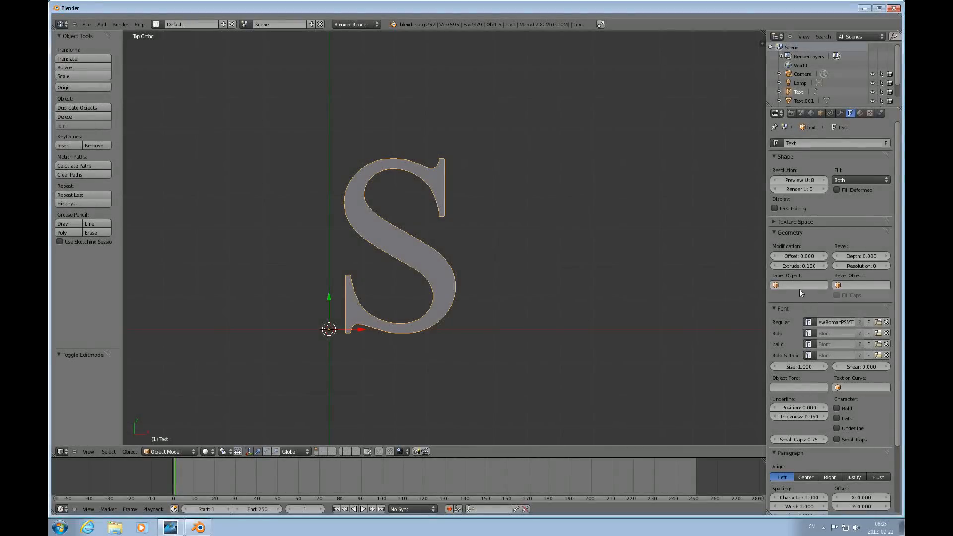
mouse_move(485, 282)
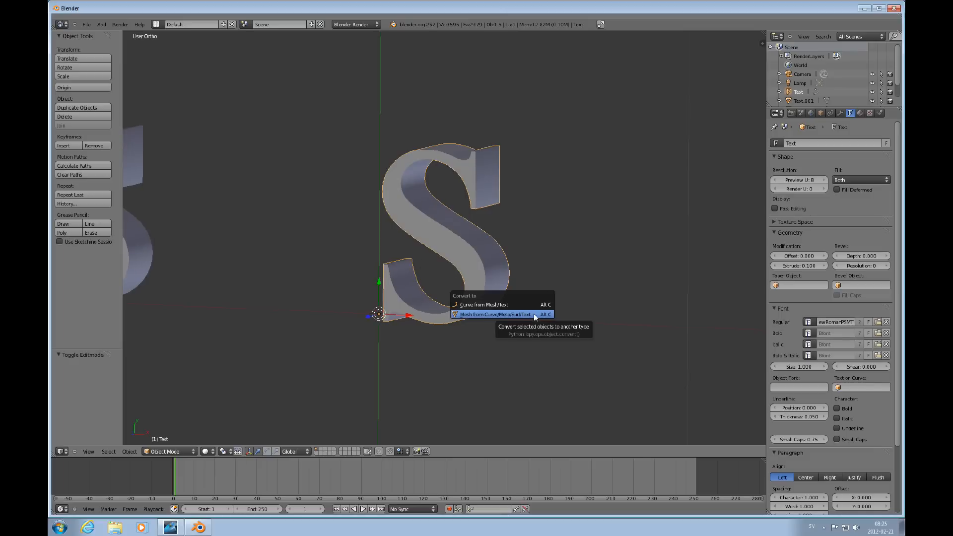
Convert the original S to a mesh and delete its front and back faces
left_click(492, 314)
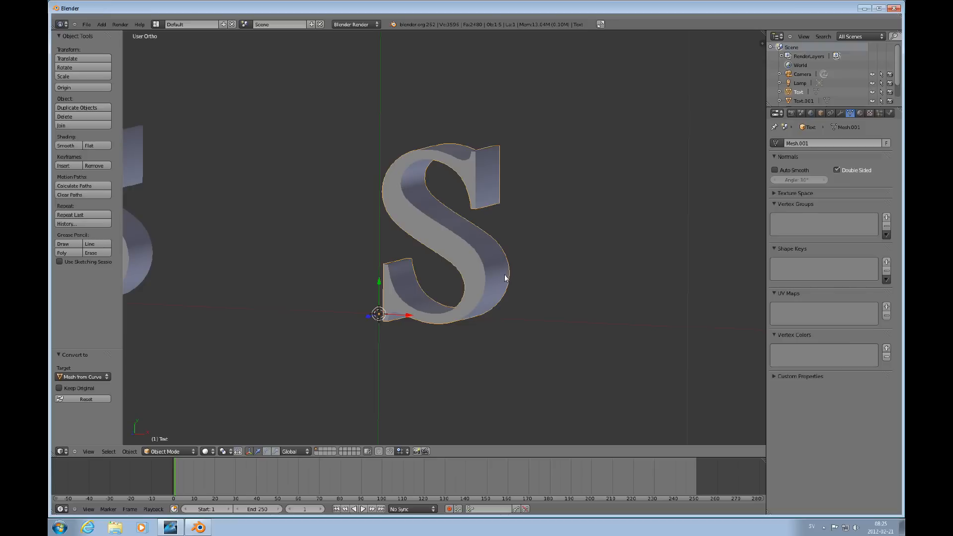
key("Tab")
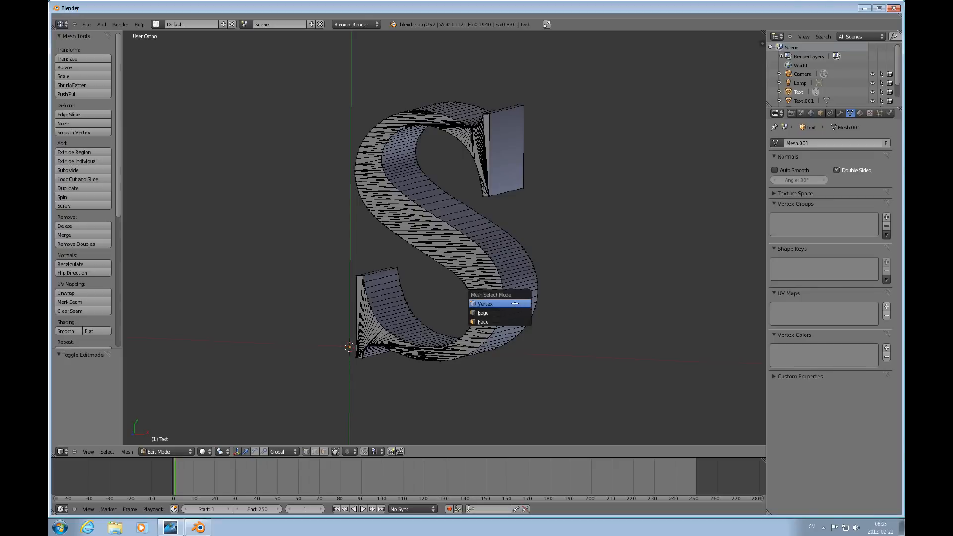
left_click(485, 304)
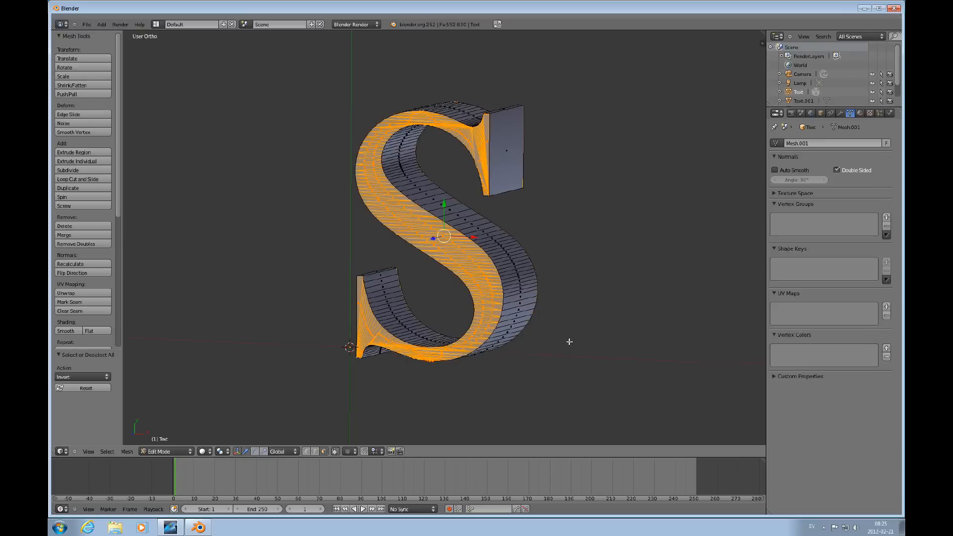
key("x")
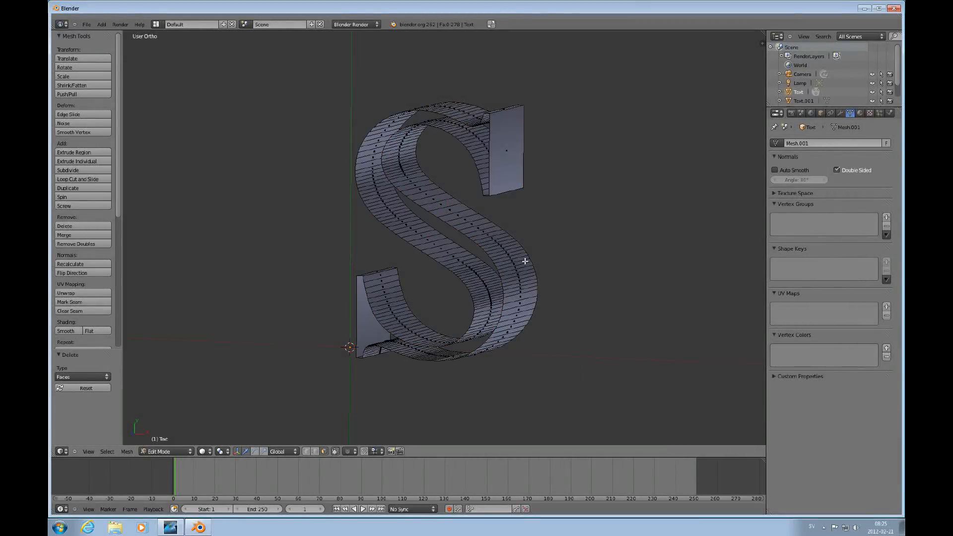
mouse_move(492, 341)
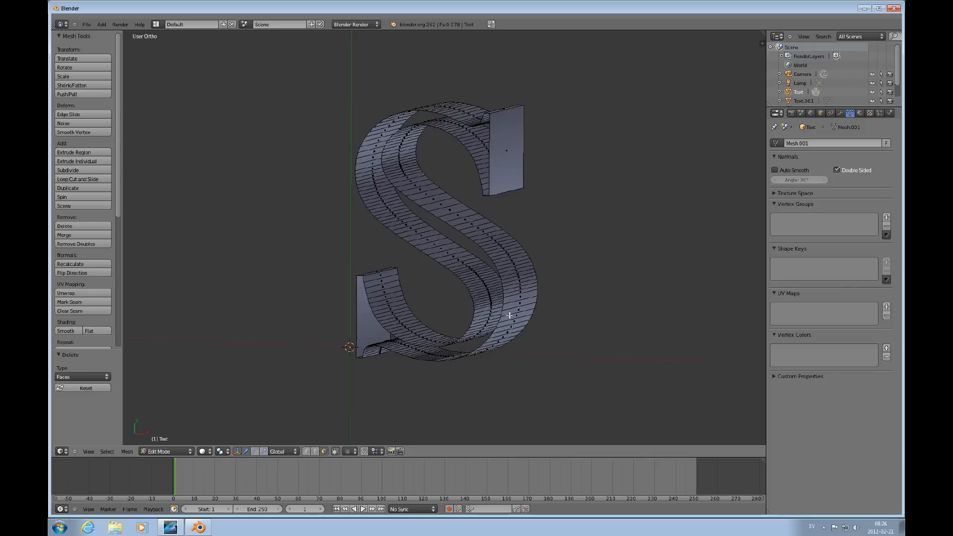
mouse_move(523, 274)
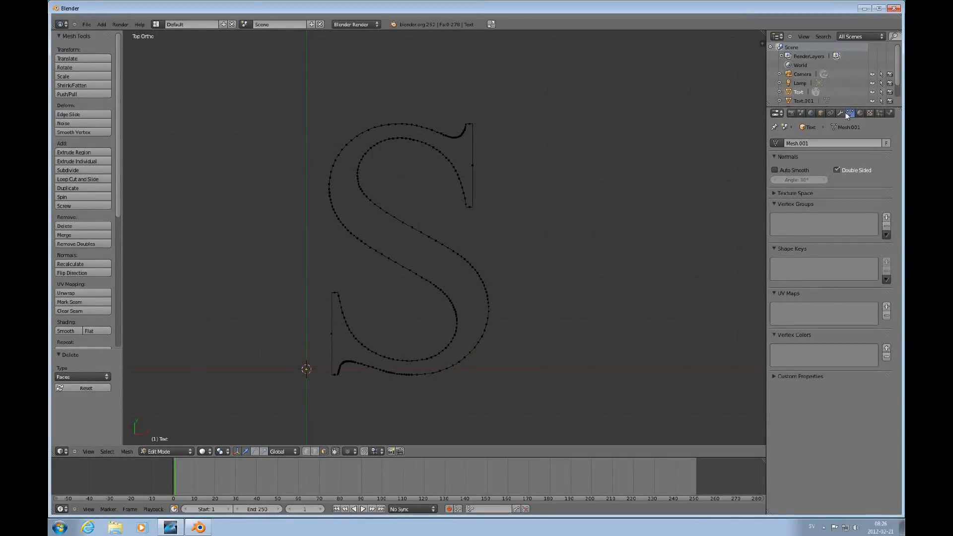
Add a Decimate modifier to the S outline at ratio 0.36 and apply it
left_click(840, 113)
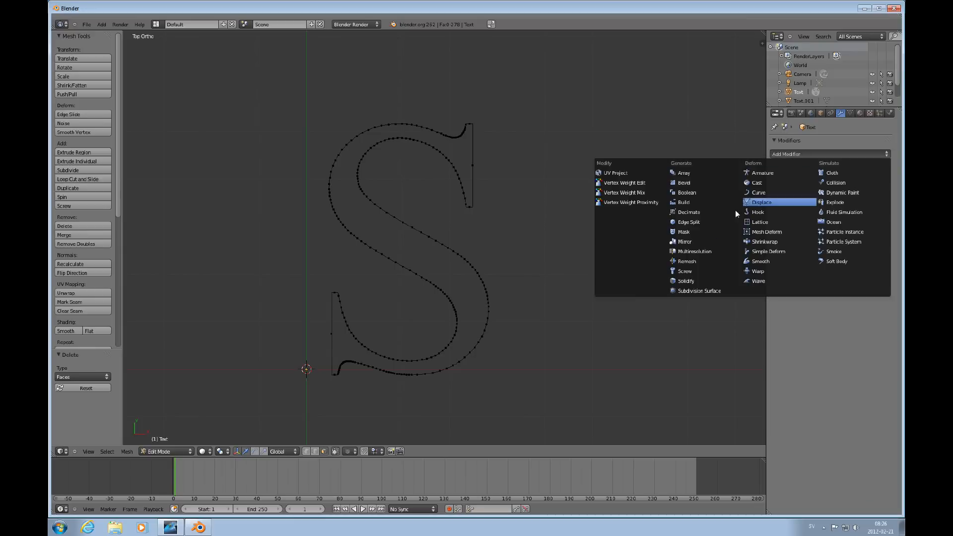
mouse_move(684, 271)
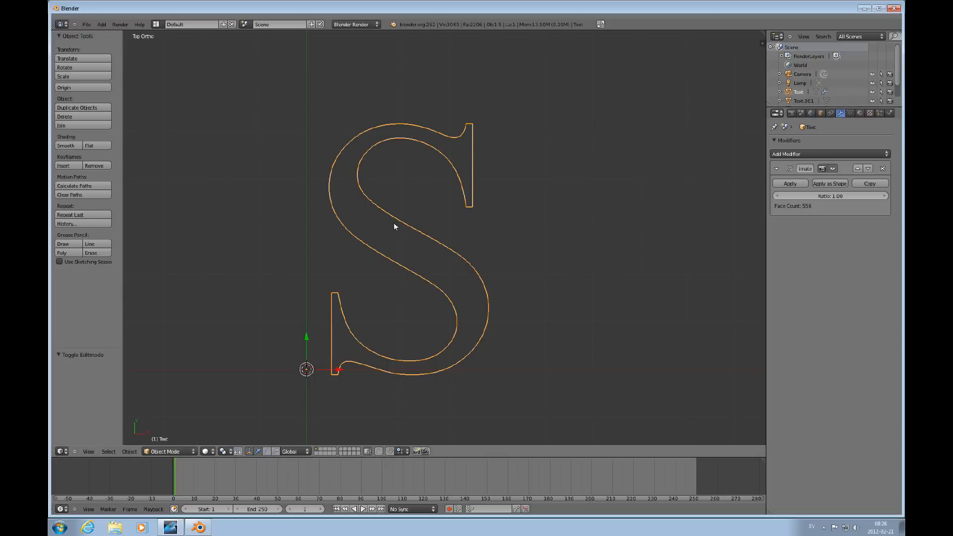
left_click(829, 195)
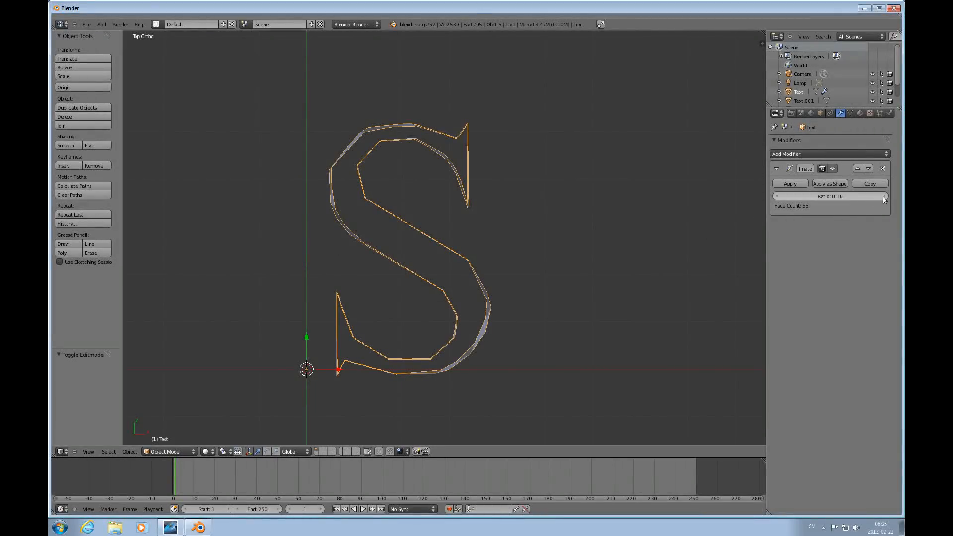
left_click_drag(851, 196, 884, 195)
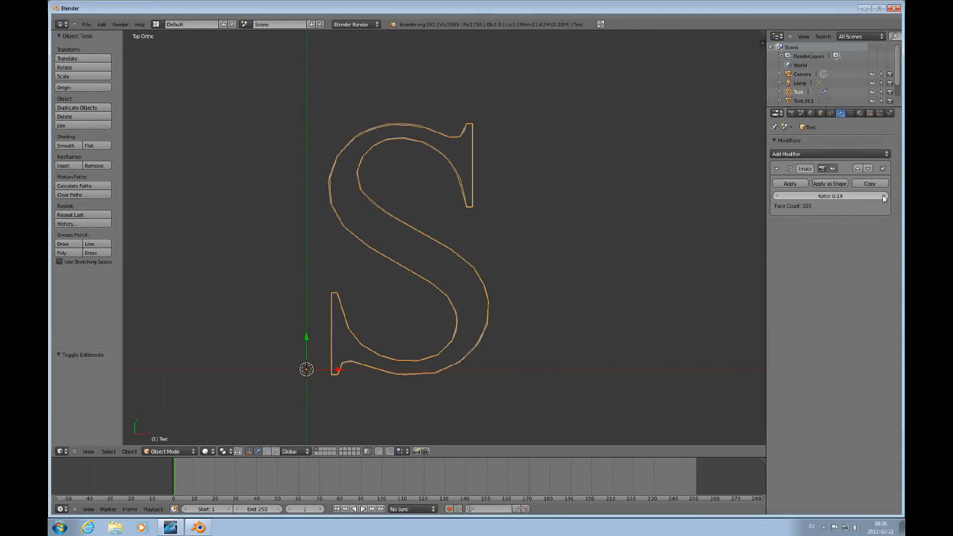
left_click_drag(838, 196, 863, 196)
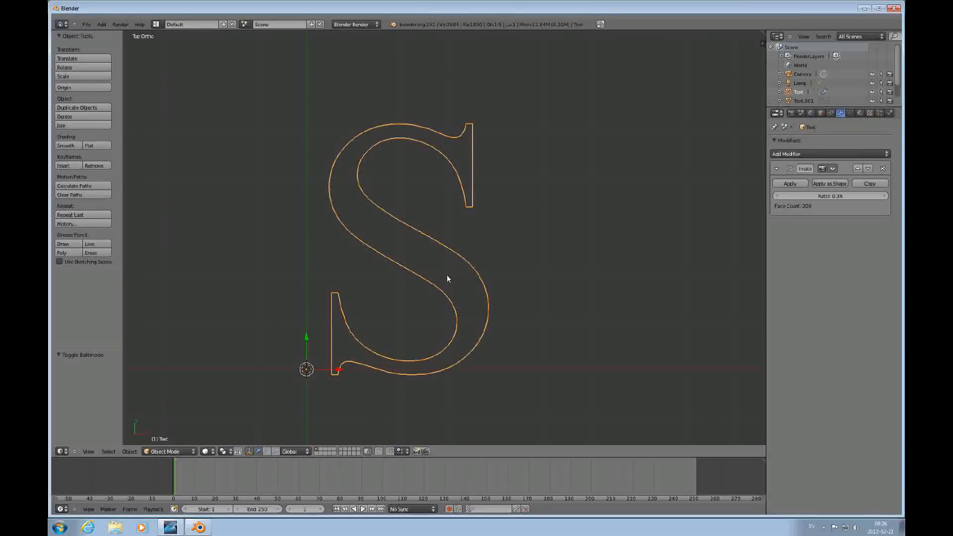
left_click(790, 183)
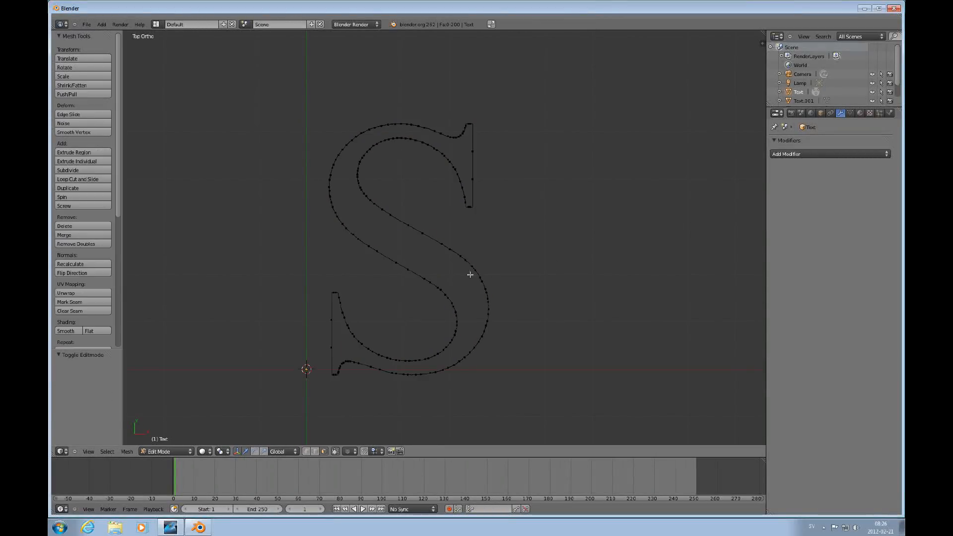
In face select mode, delete the selected side-wall edges of the S
left_click_drag(468, 273, 522, 277)
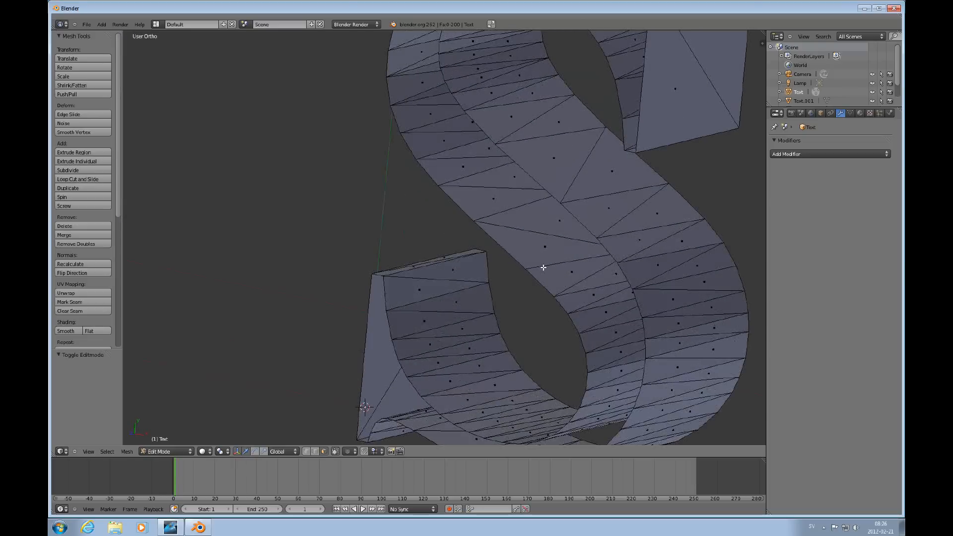
scroll("down", 3)
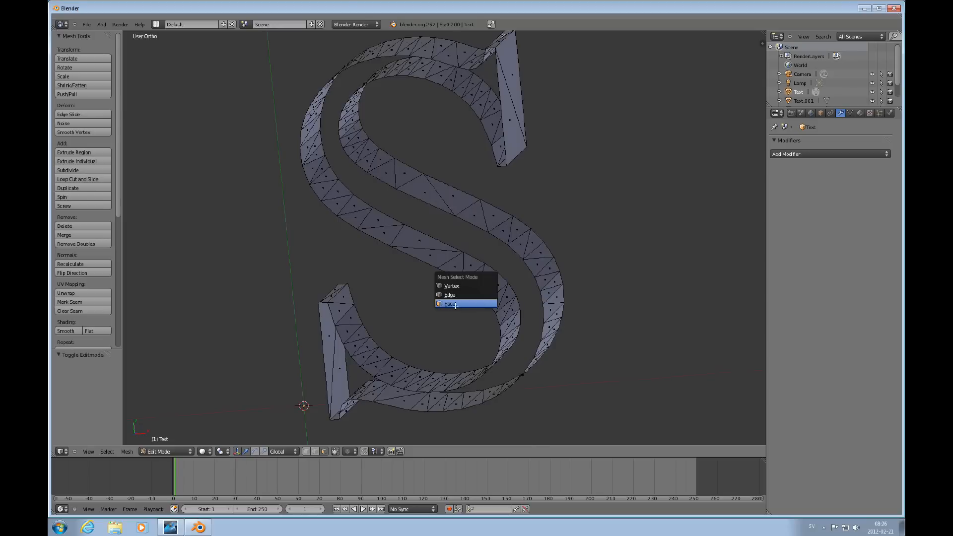
left_click(451, 304)
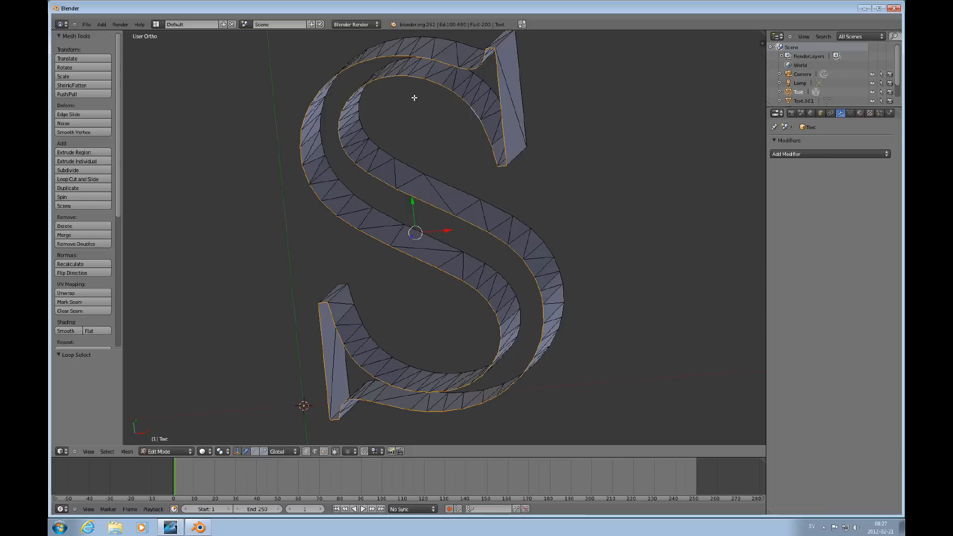
mouse_move(455, 326)
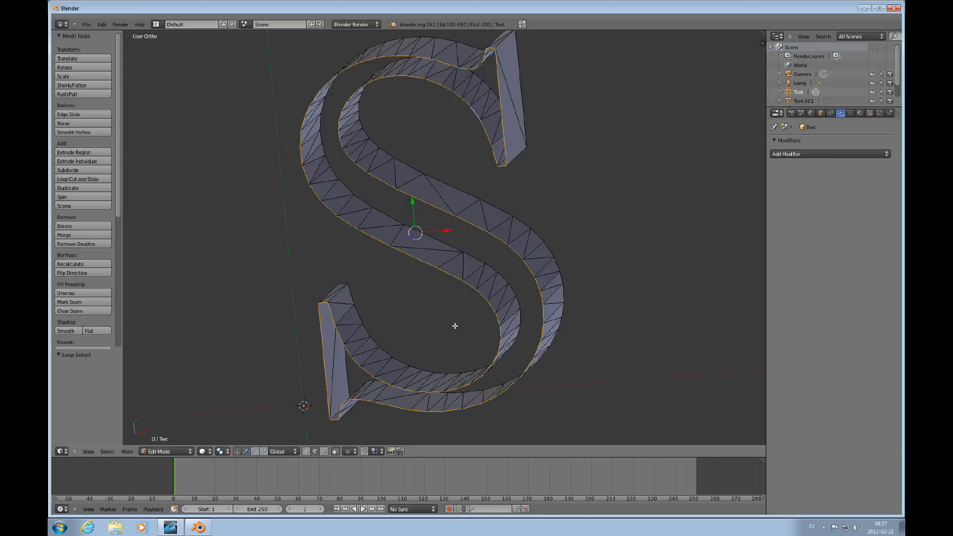
mouse_move(493, 387)
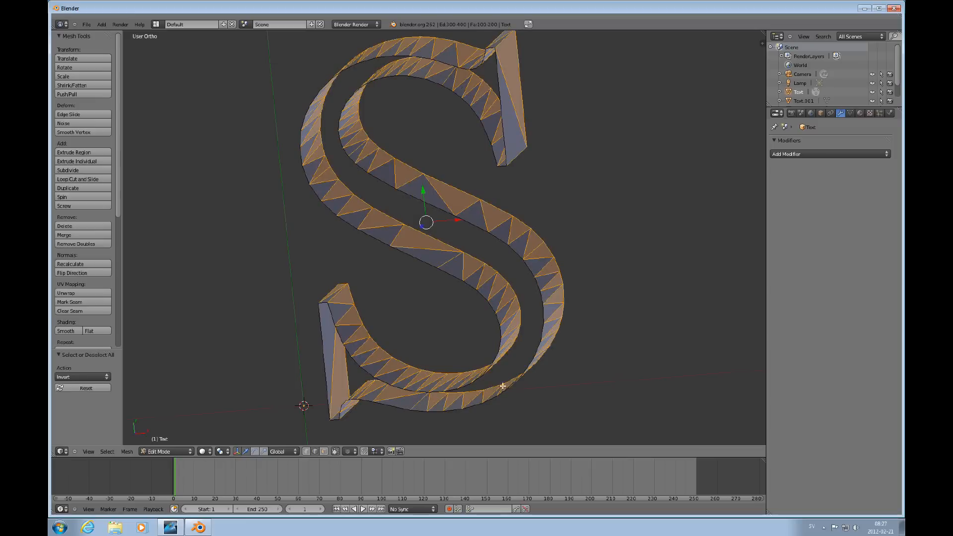
key("x")
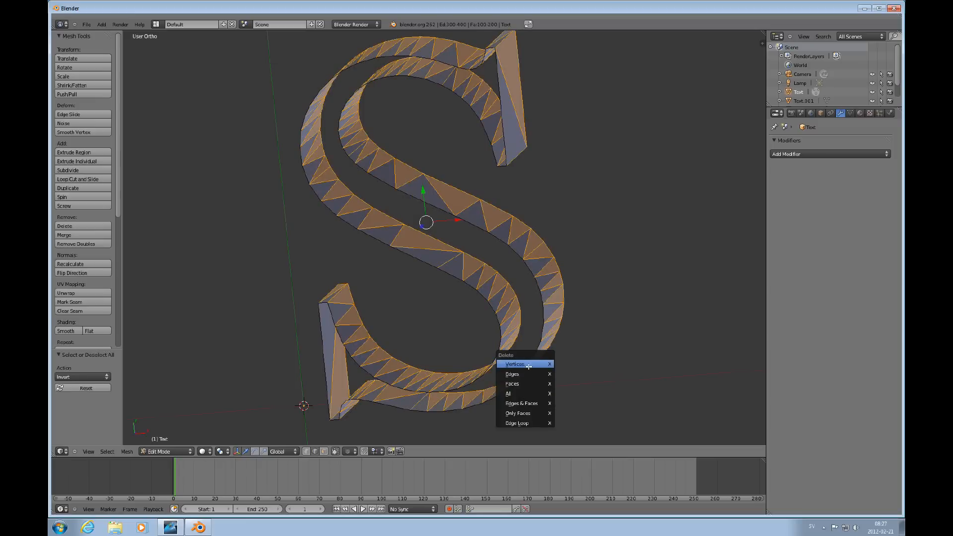
left_click(512, 374)
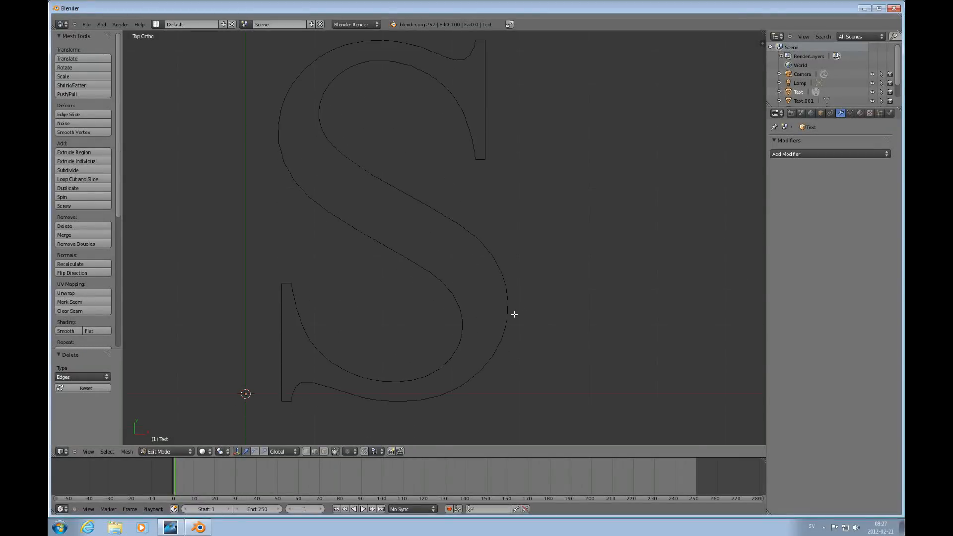
mouse_move(513, 320)
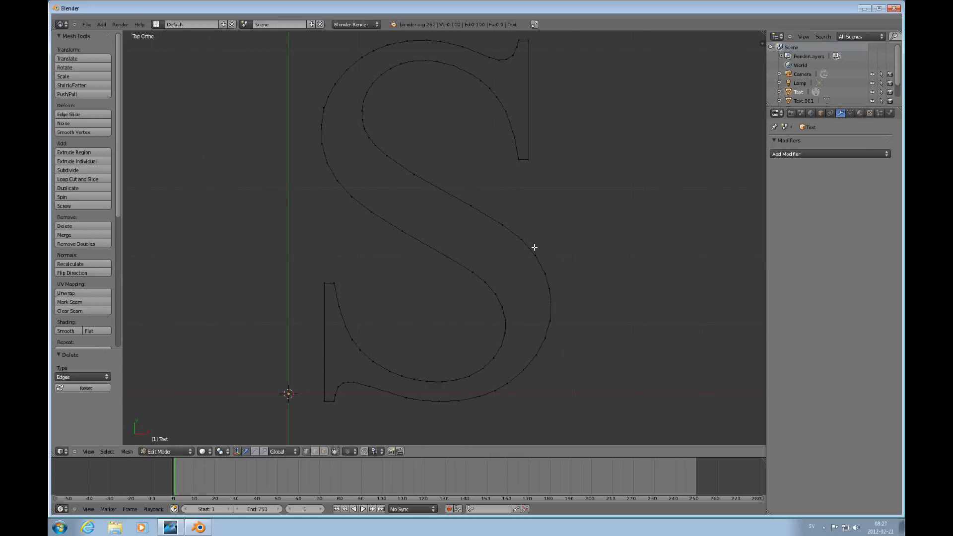
mouse_move(533, 150)
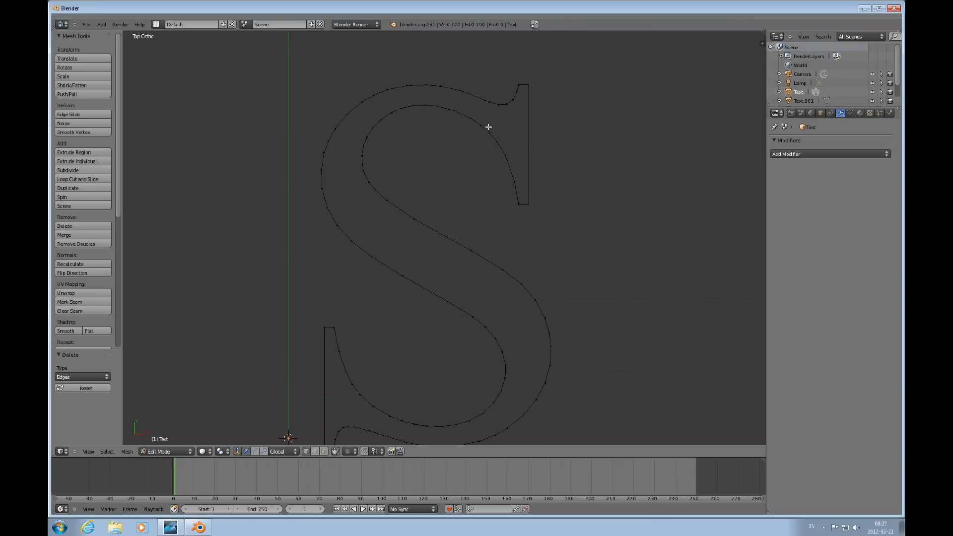
mouse_move(509, 255)
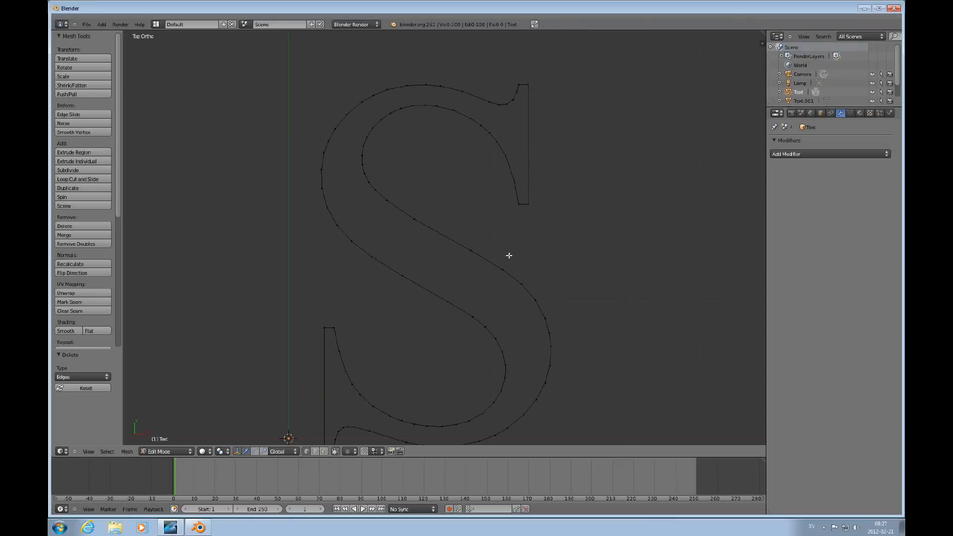
mouse_move(555, 356)
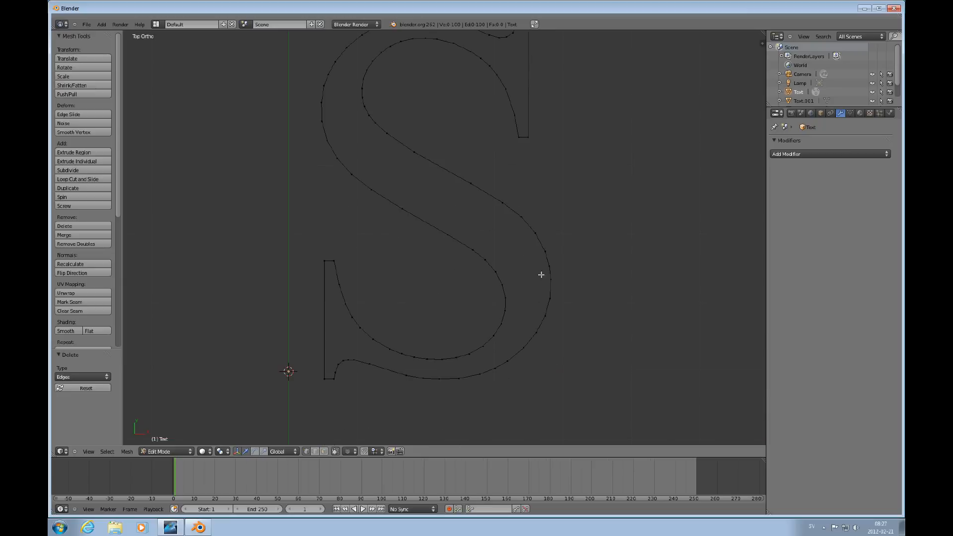
mouse_move(479, 249)
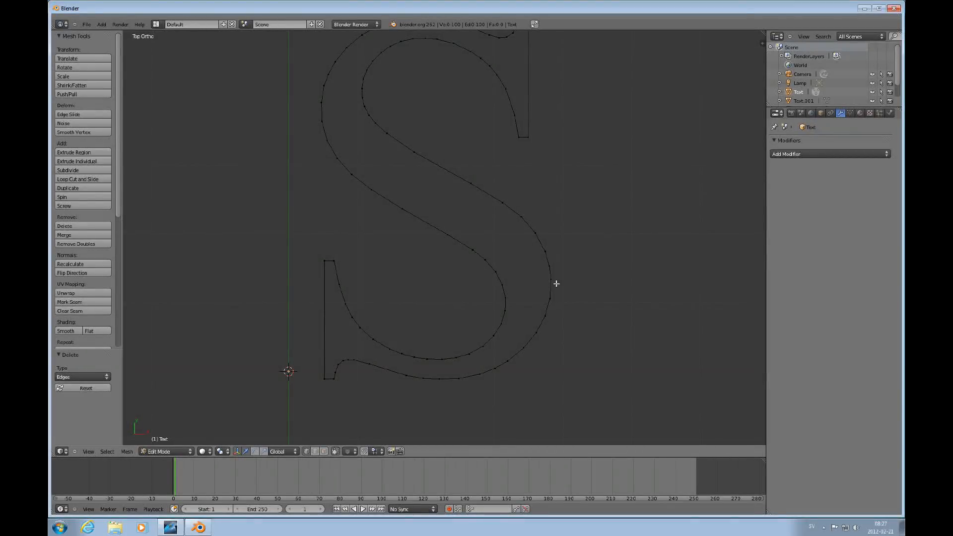
mouse_move(542, 253)
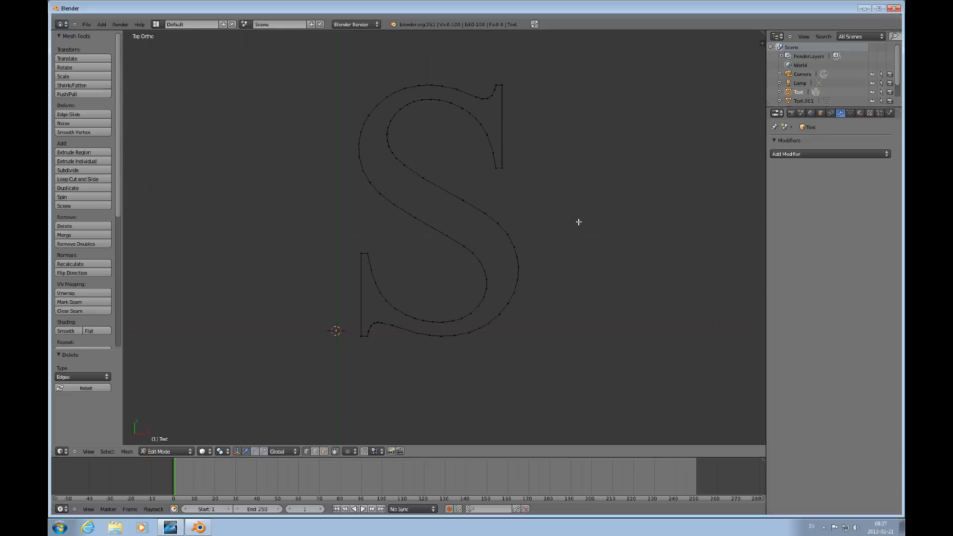
mouse_move(403, 326)
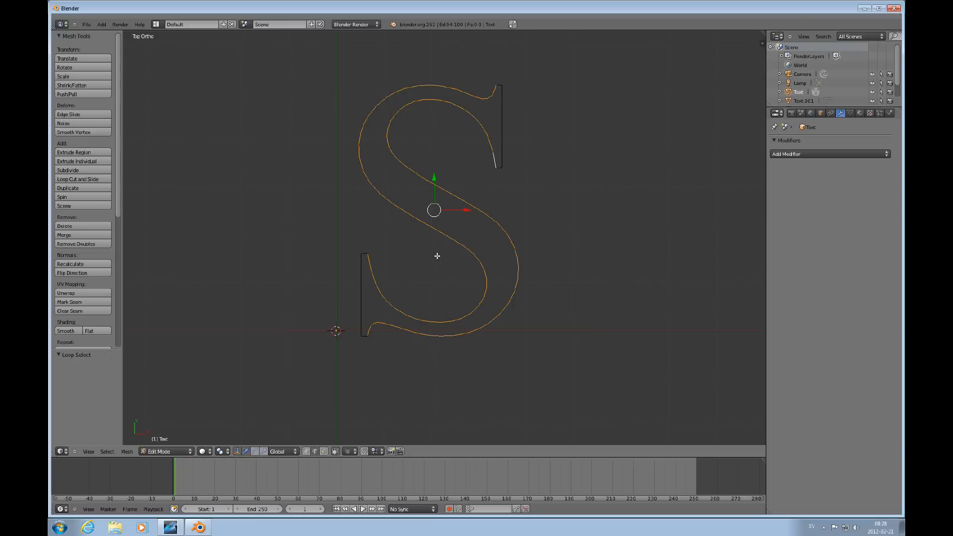
mouse_move(504, 218)
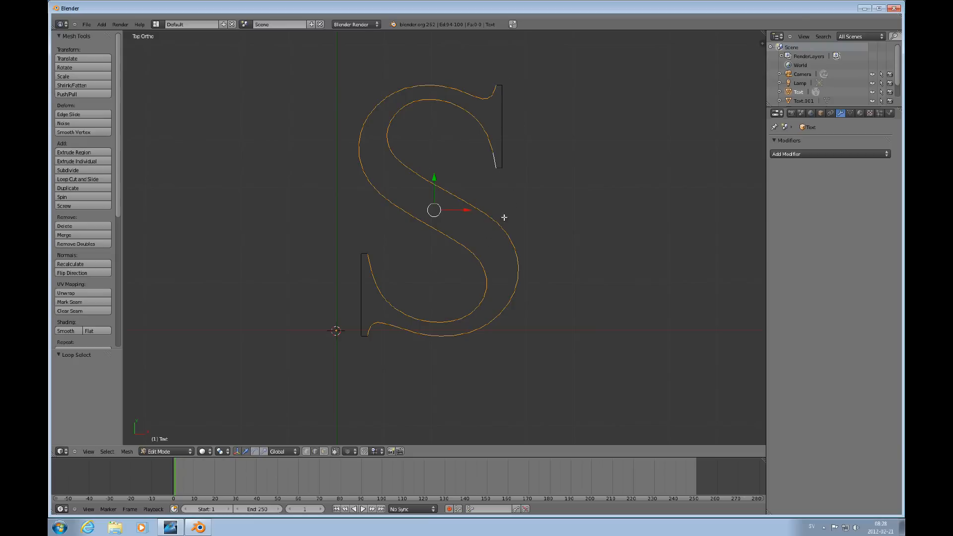
mouse_move(530, 255)
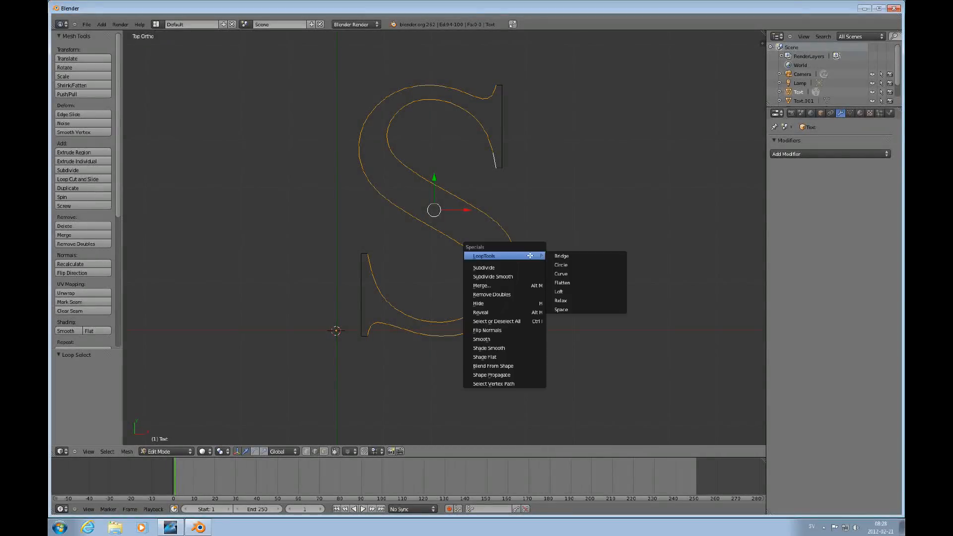
Bridge the S's two outline loops with LoopTools Bridge, then open the Editor Type menu
left_click(560, 255)
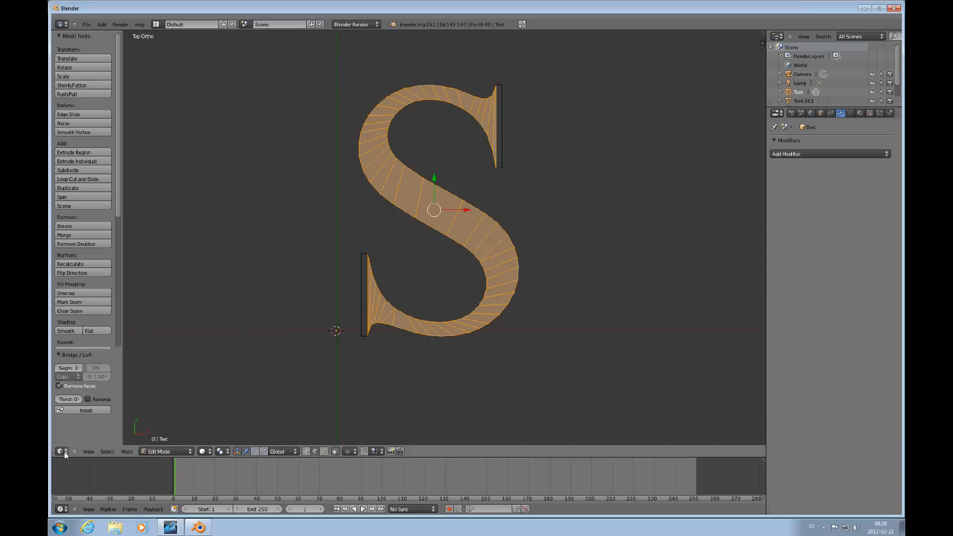
left_click(61, 452)
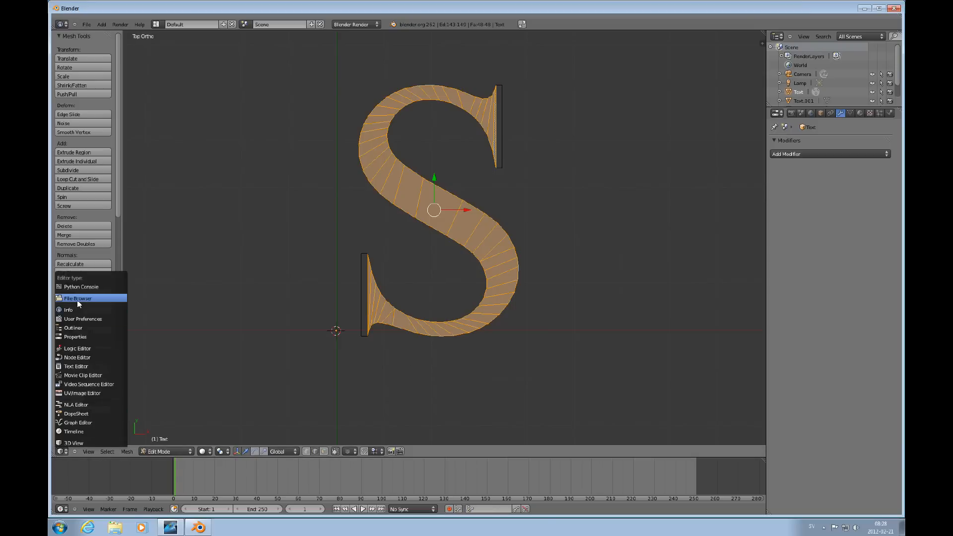
left_click(82, 318)
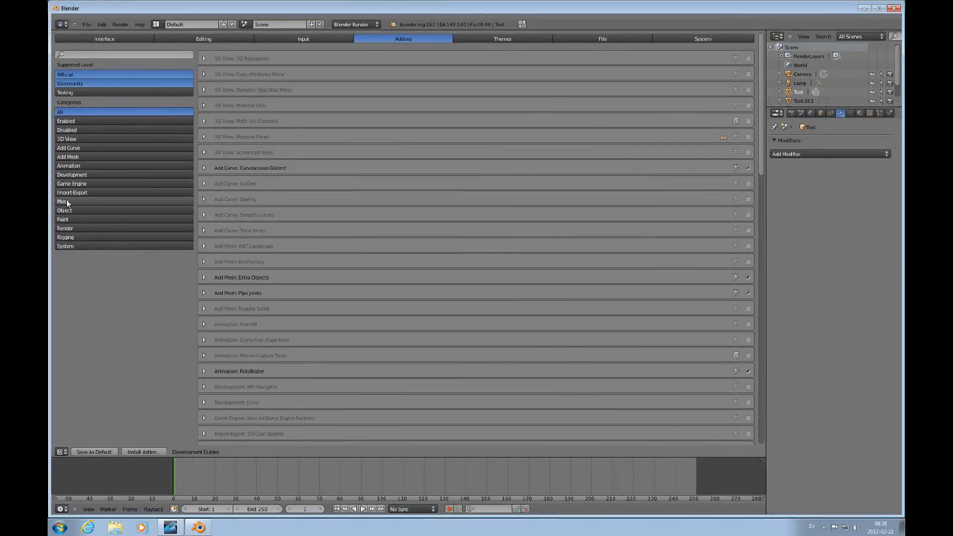
left_click(63, 201)
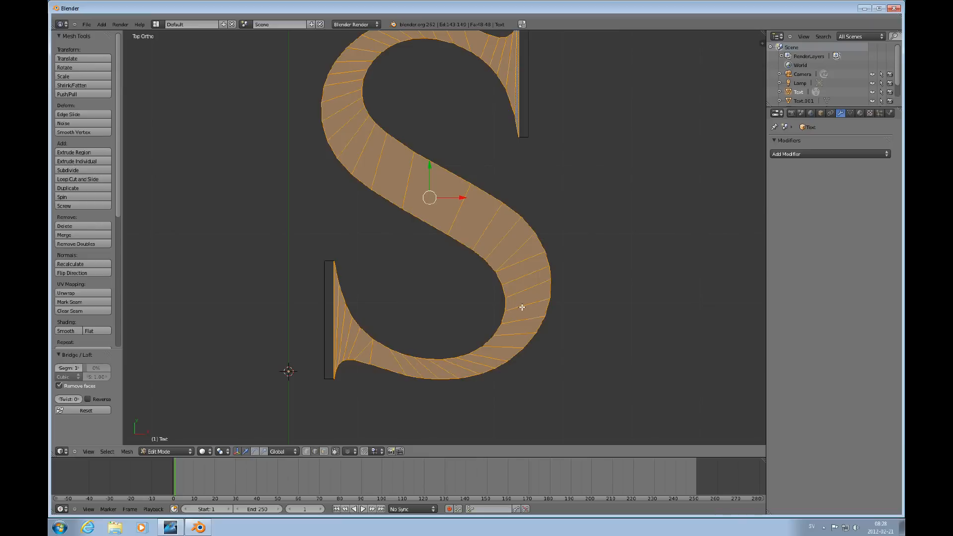
mouse_move(551, 186)
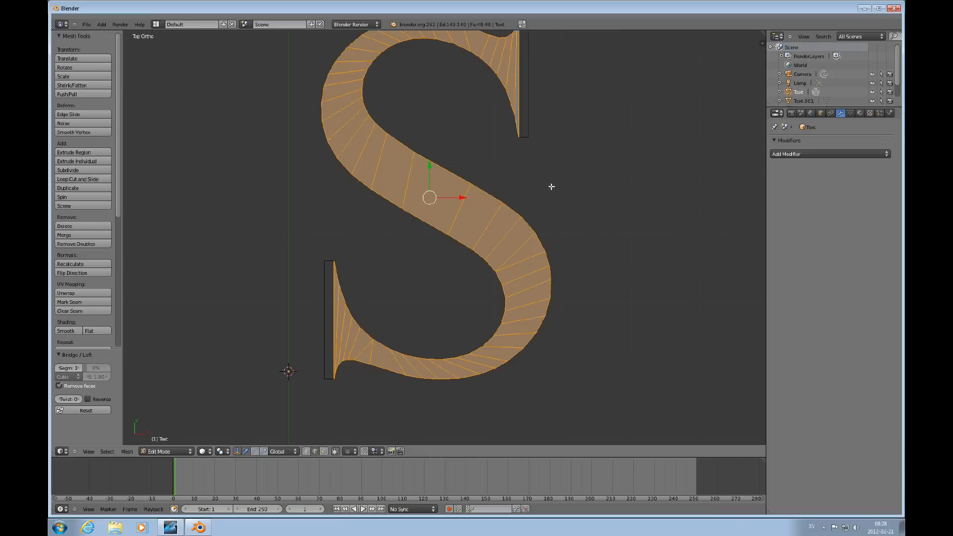
mouse_move(519, 282)
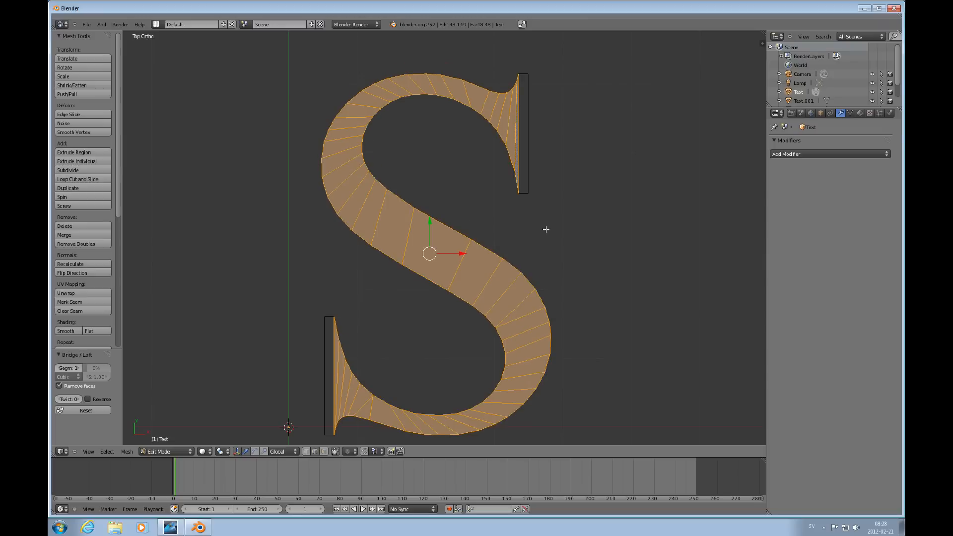
mouse_move(501, 144)
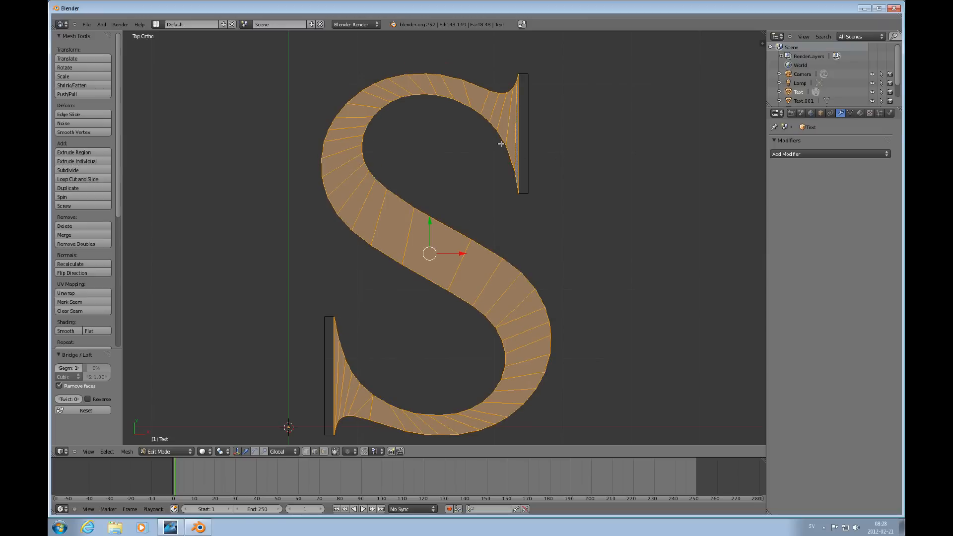
mouse_move(534, 277)
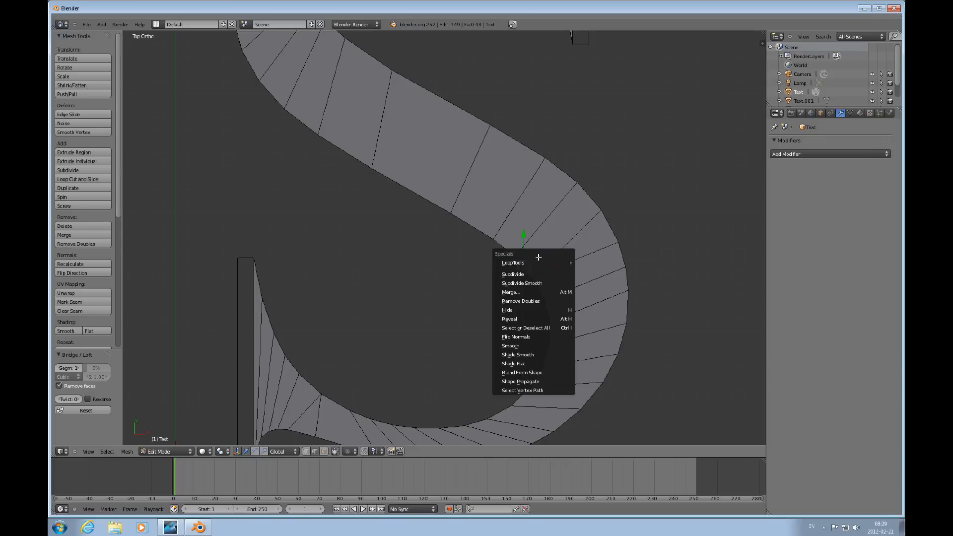
Turn the S fill's triangles into quads and select thin faces near the lower serif
left_click(512, 274)
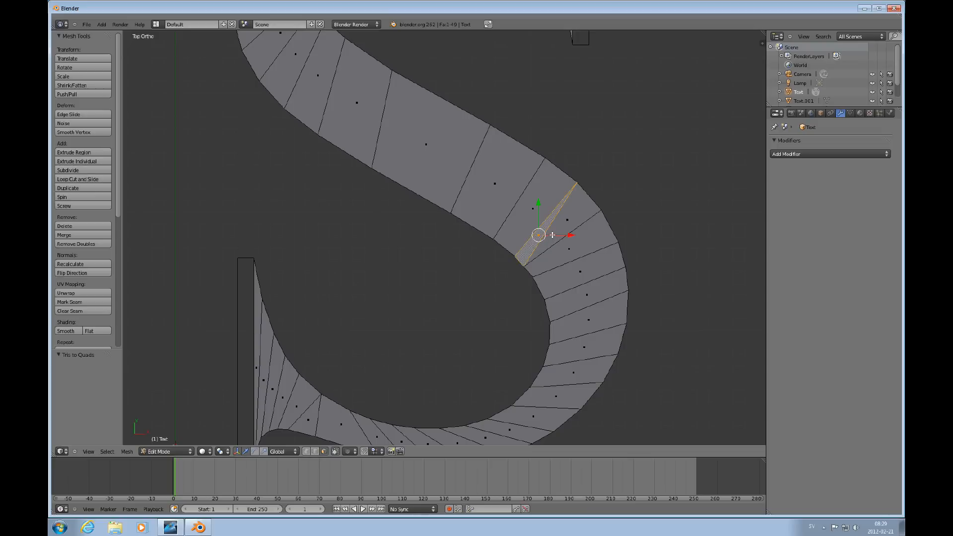
left_click_drag(538, 234, 554, 229)
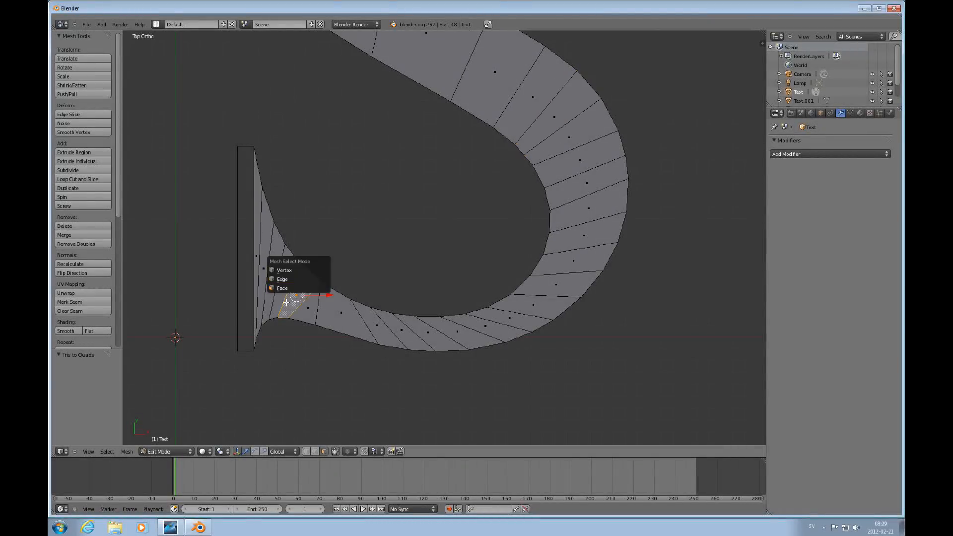
left_click(282, 288)
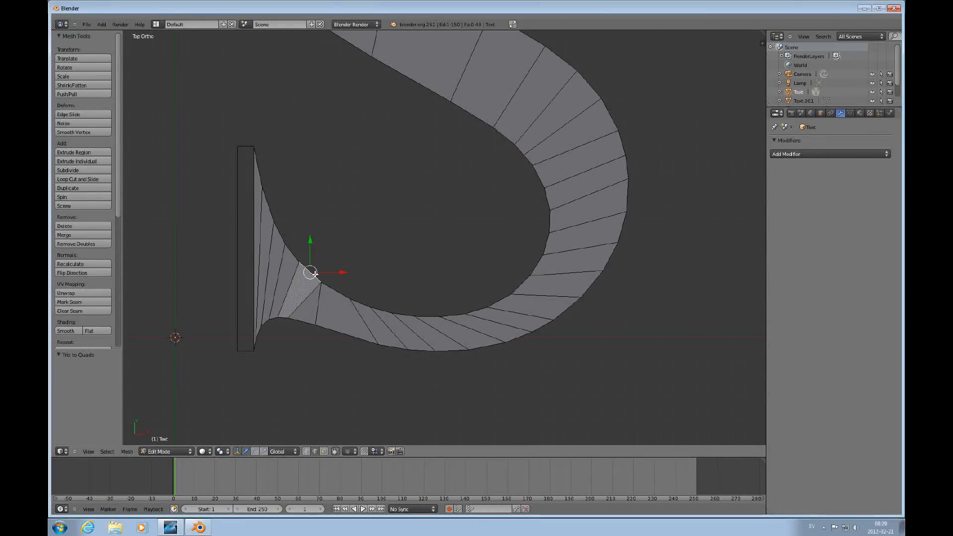
left_click(68, 170)
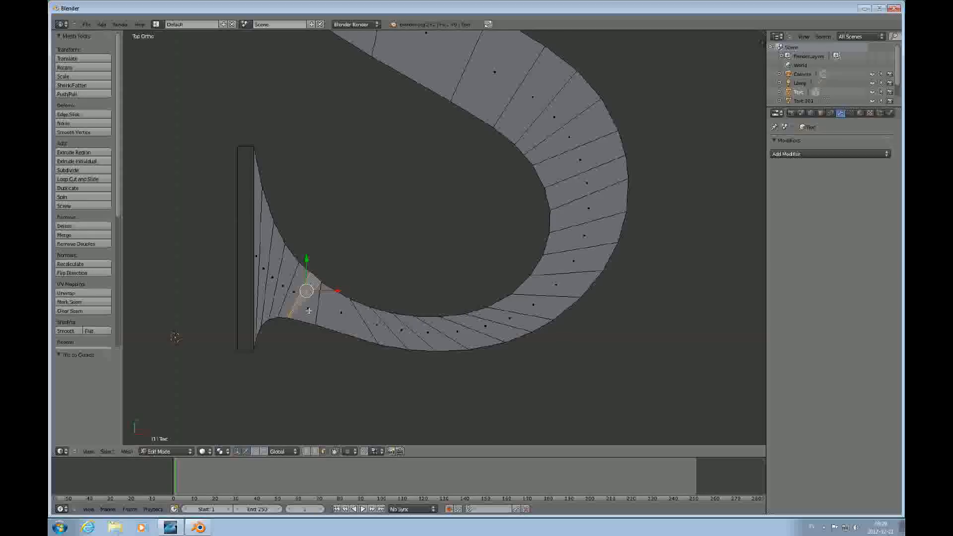
left_click(307, 301)
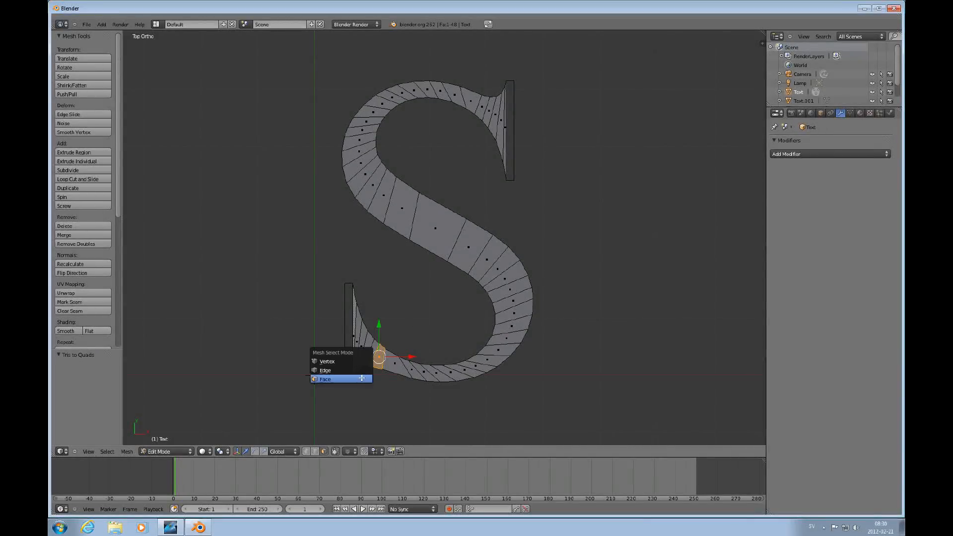
Choose Edge in the Mesh Select Mode menu and clear the S mesh's selection
left_click(325, 379)
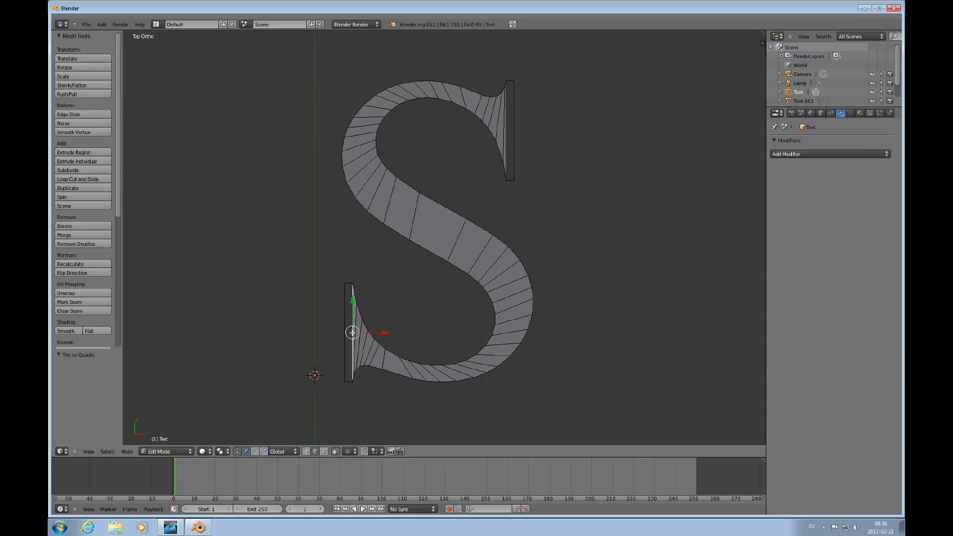
left_click(351, 333)
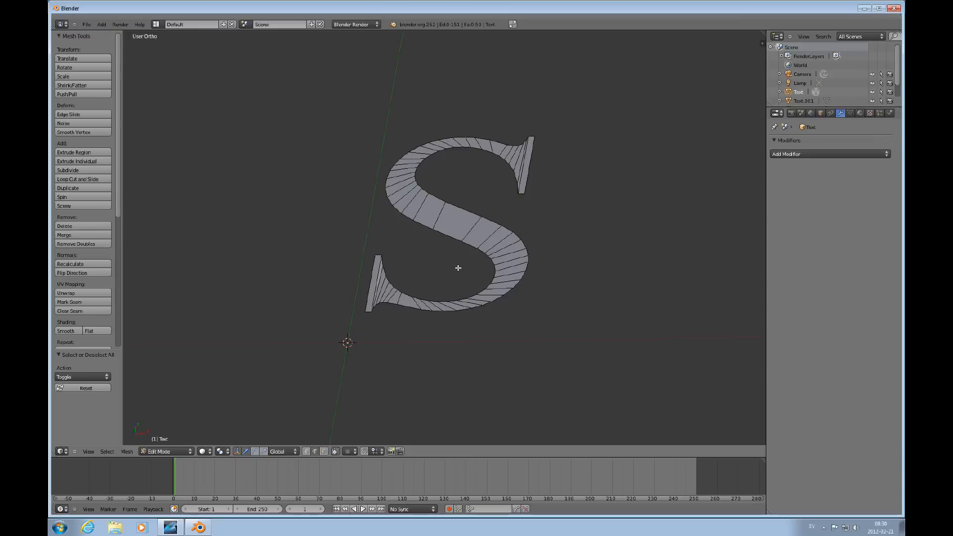
mouse_move(488, 245)
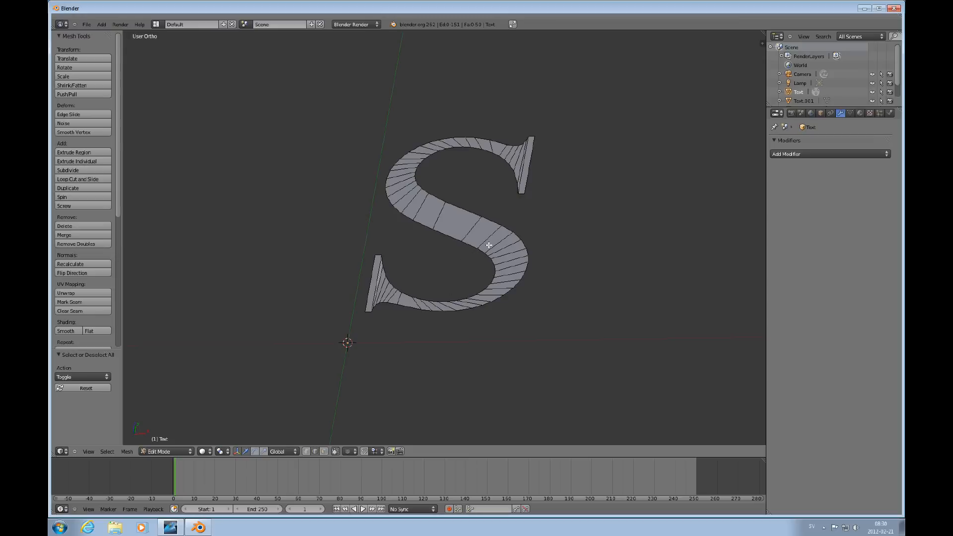
mouse_move(462, 241)
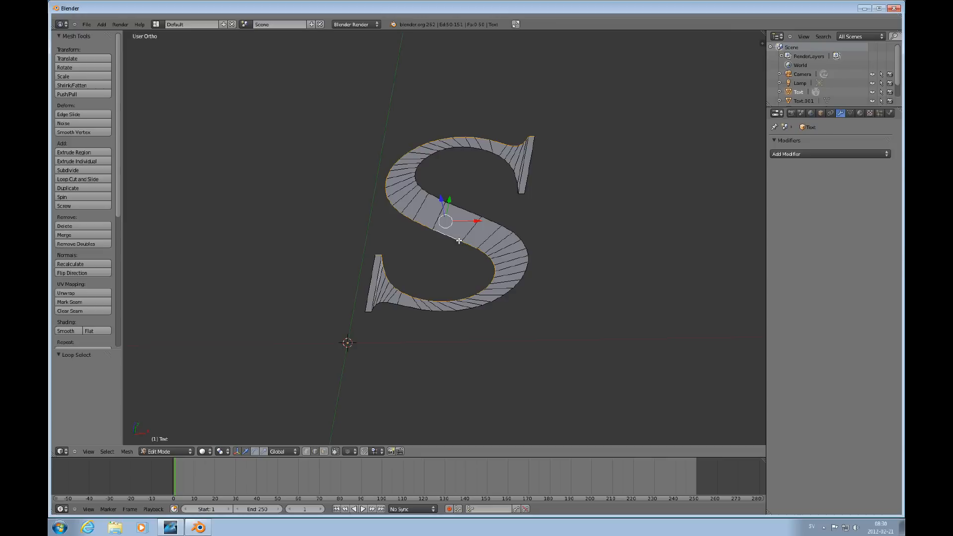
mouse_move(465, 310)
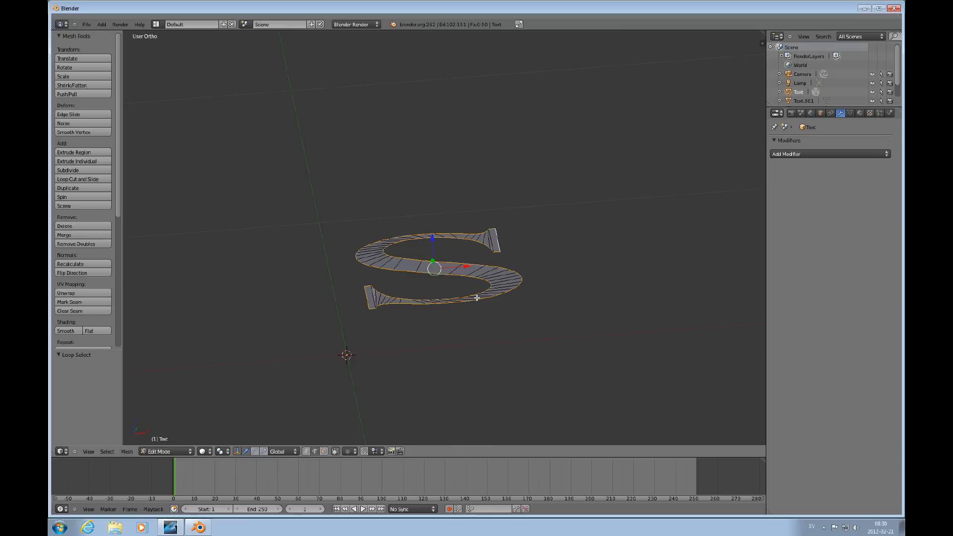
Select the S's outer edge loop and extrude it upward along Z
left_click(74, 152)
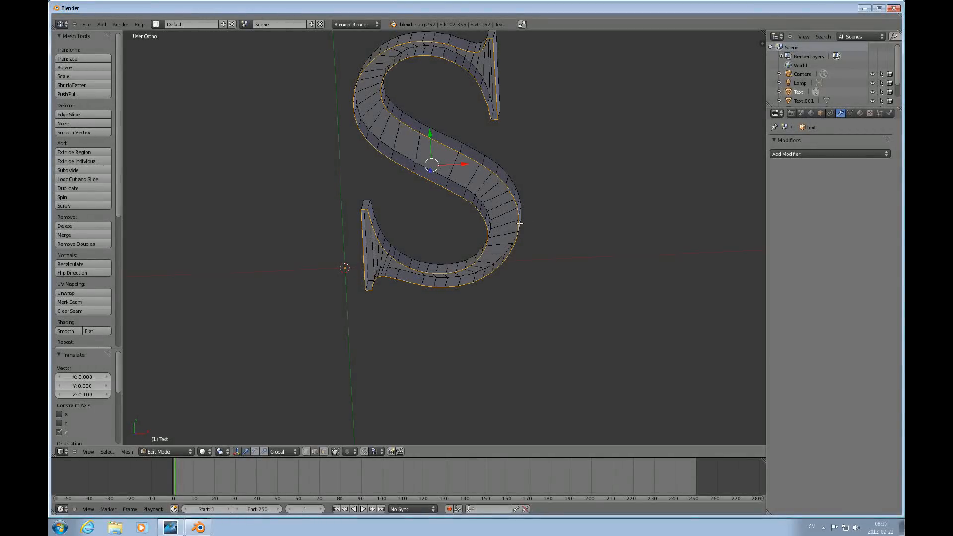
mouse_move(521, 256)
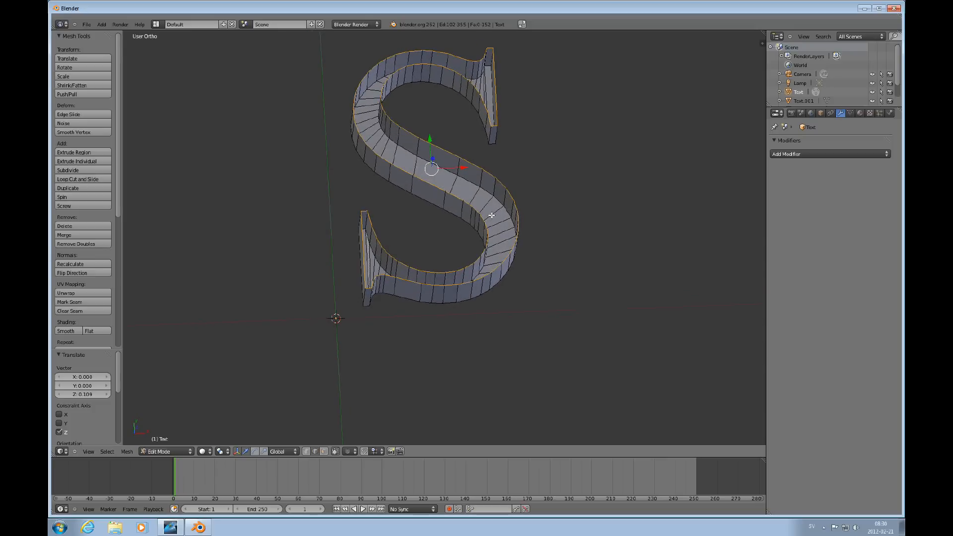
mouse_move(464, 175)
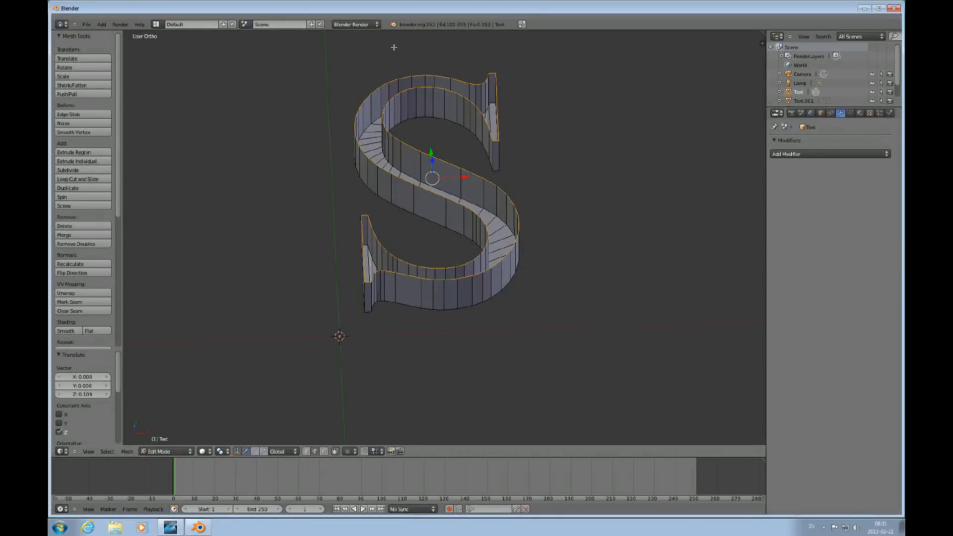
mouse_move(570, 276)
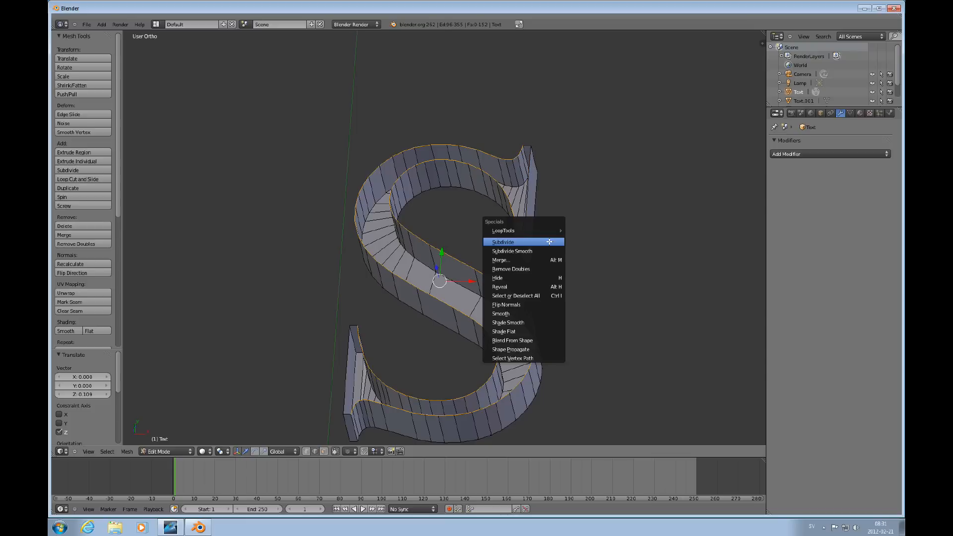
mouse_move(503, 229)
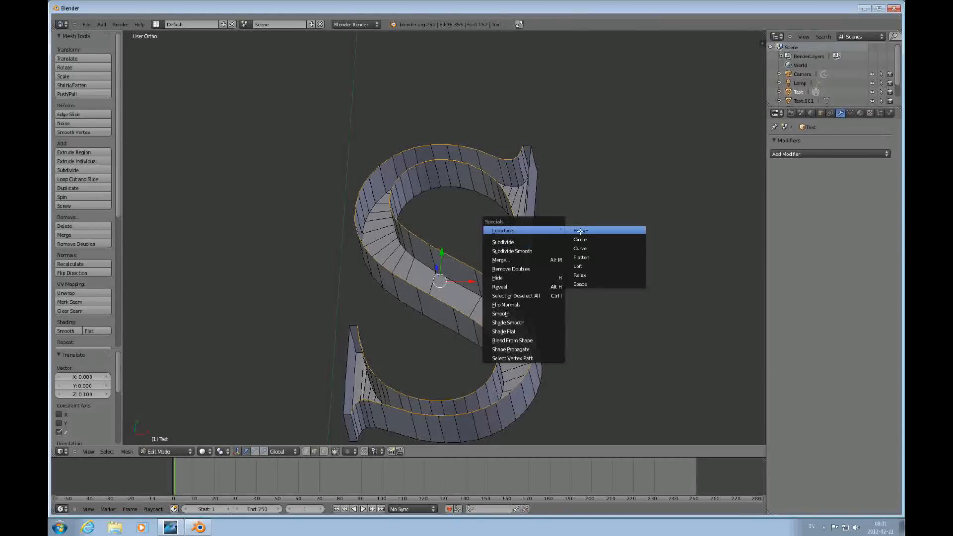
Bridge the two rim loops with LoopTools to cap the S's top surface
left_click(579, 230)
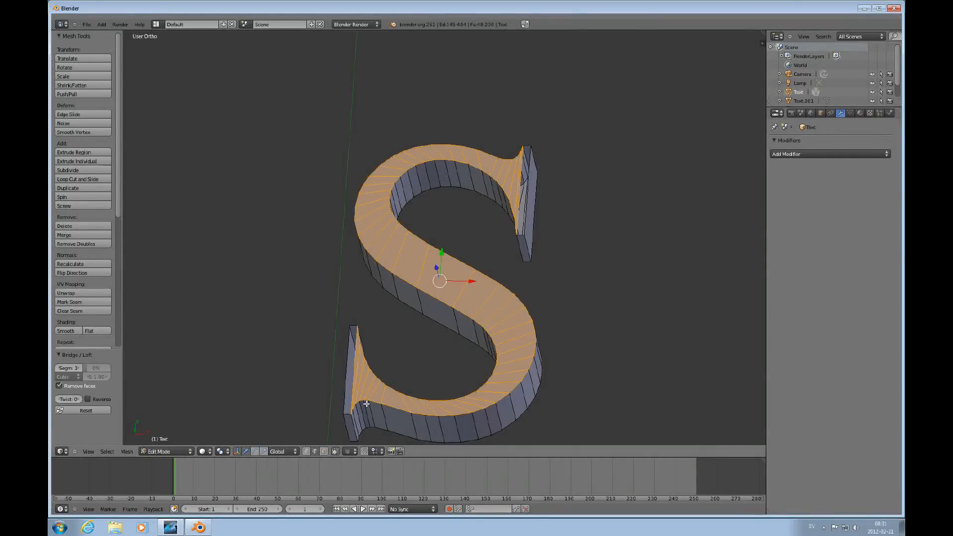
mouse_move(499, 202)
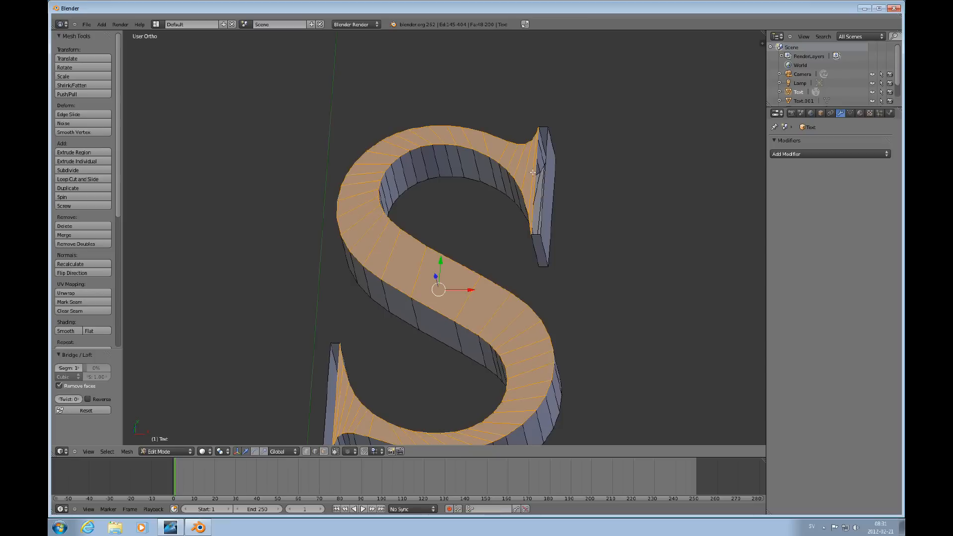
mouse_move(533, 193)
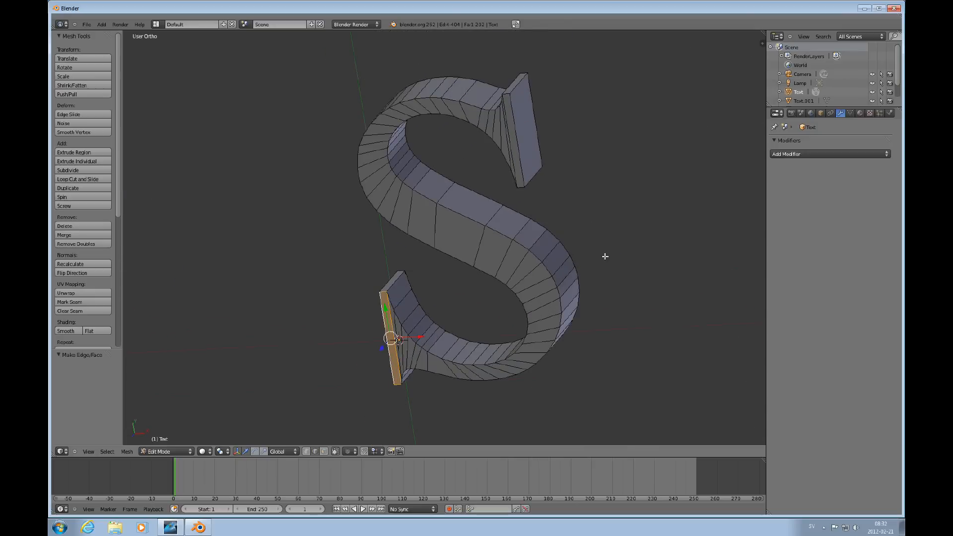
mouse_move(492, 92)
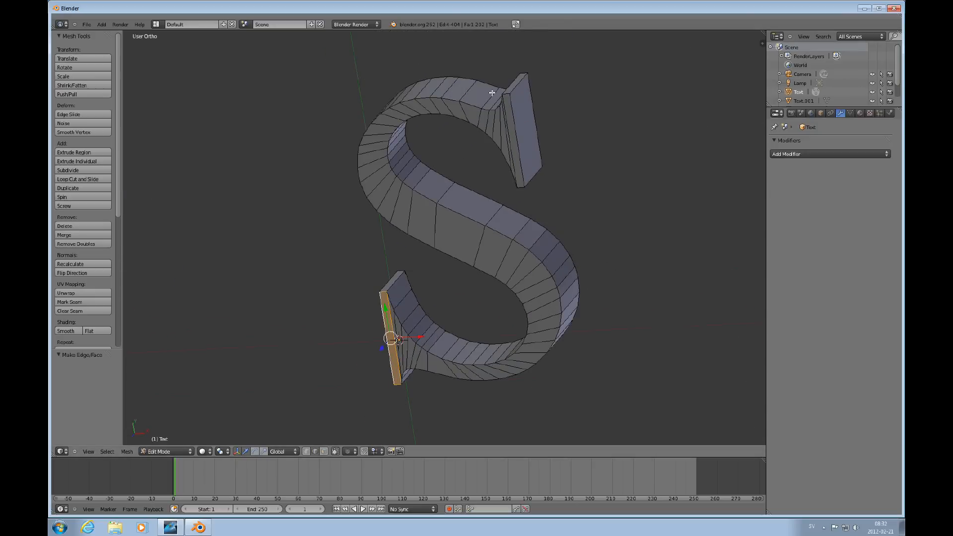
mouse_move(438, 100)
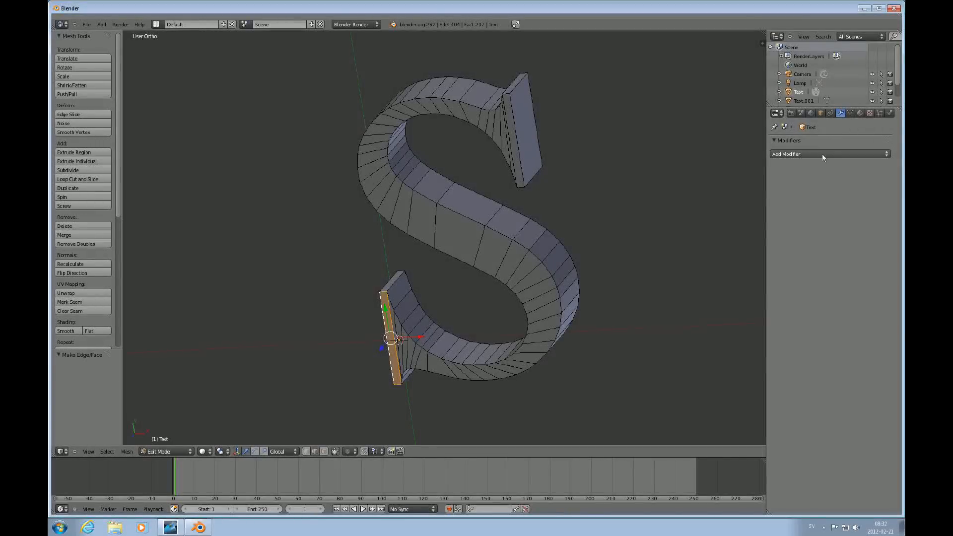
Add a Subdivision Surface modifier to the S from the Modifiers tab
left_click(828, 154)
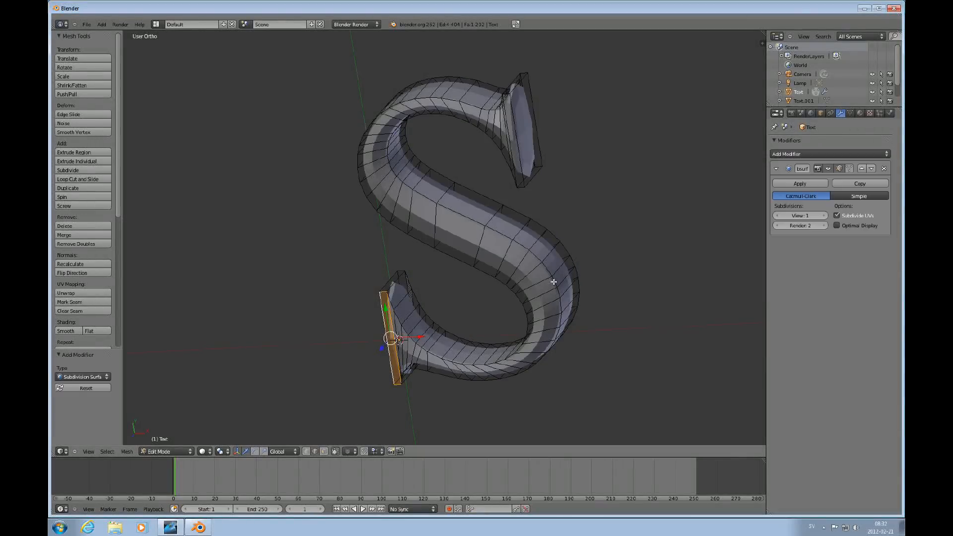
mouse_move(478, 271)
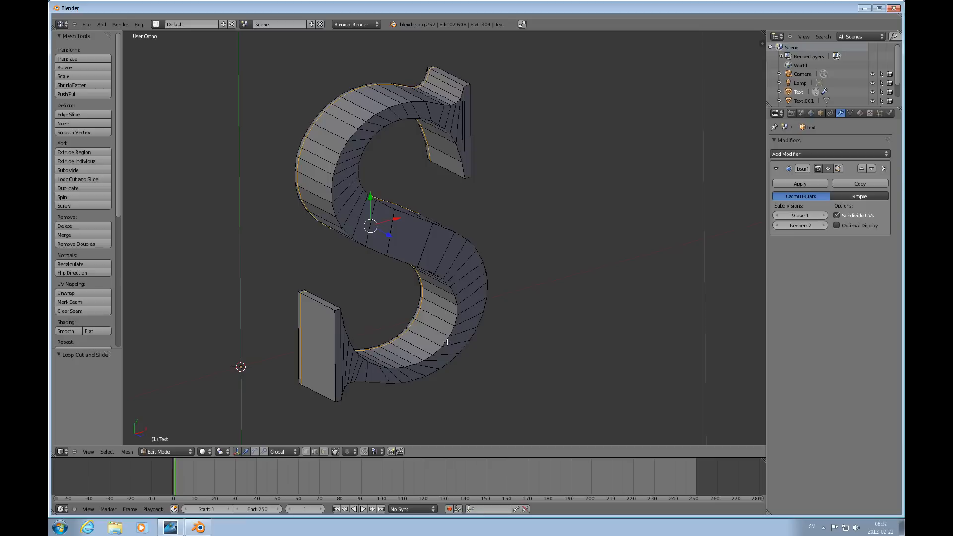
Loop-cut along the letter's sides and slide the new loops toward the rim edges
left_click(77, 179)
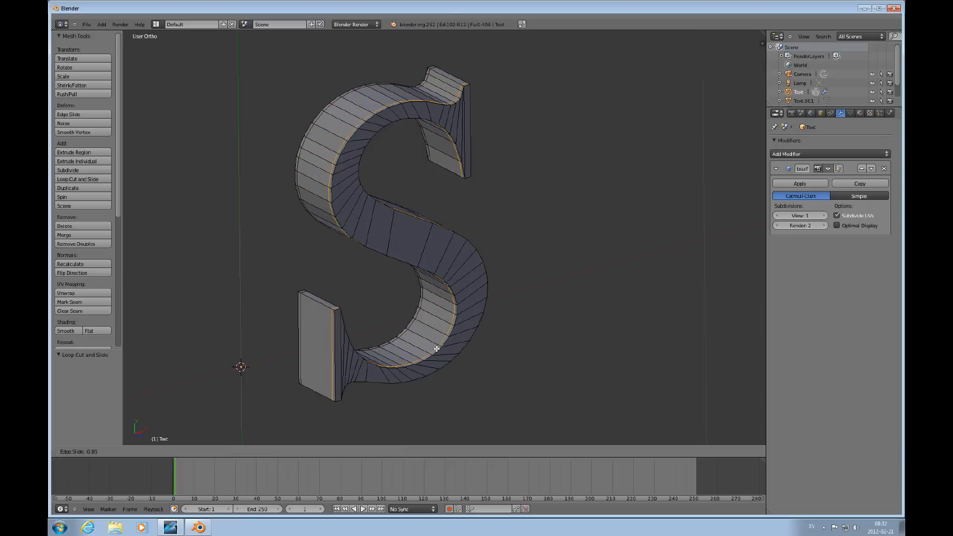
key("Tab")
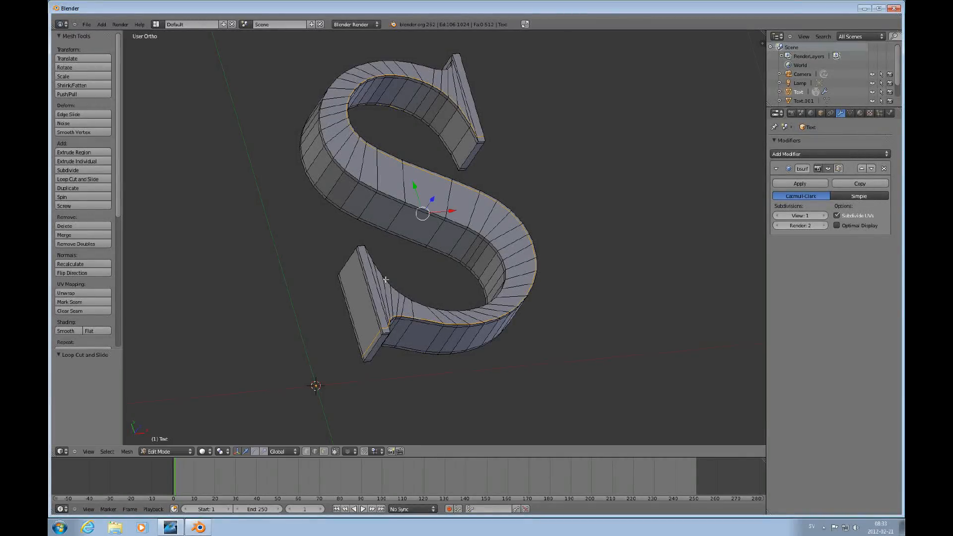
mouse_move(485, 297)
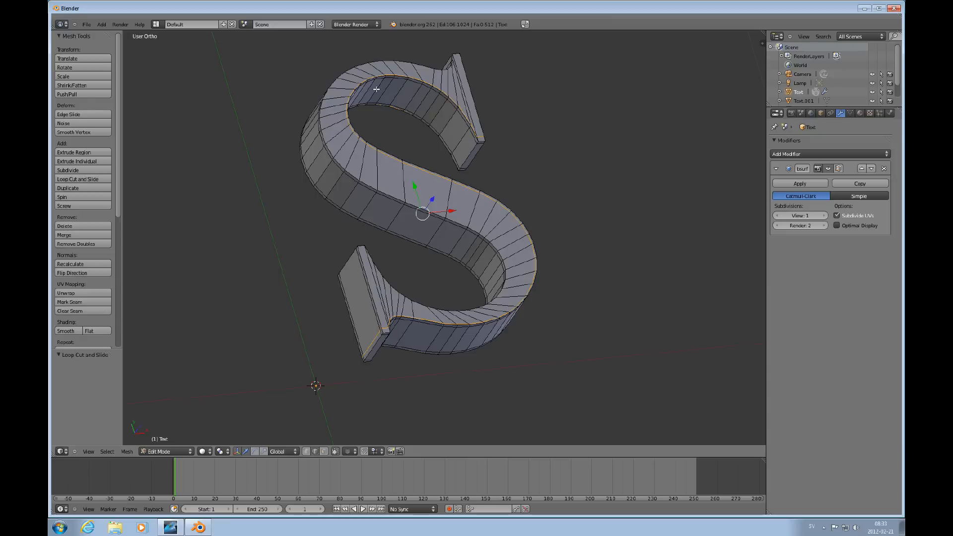
mouse_move(455, 185)
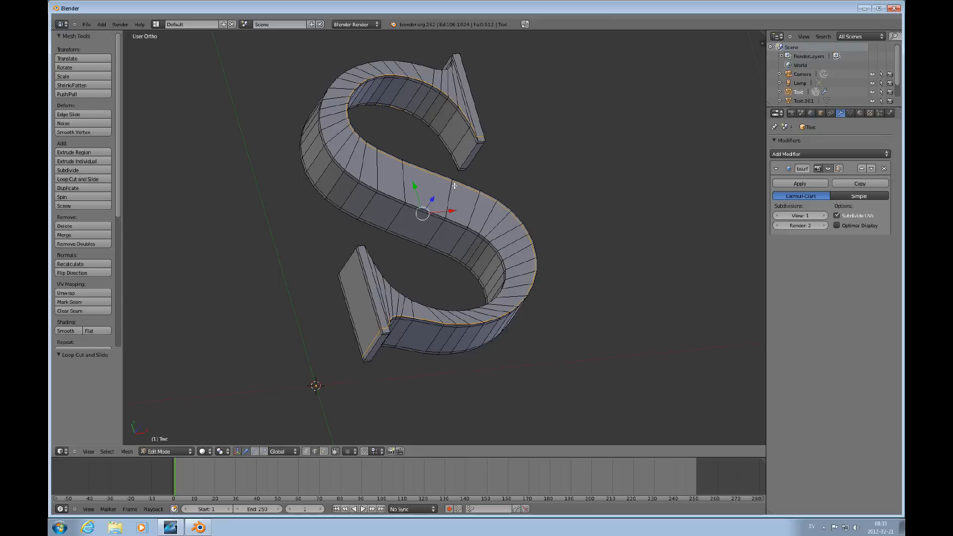
mouse_move(441, 183)
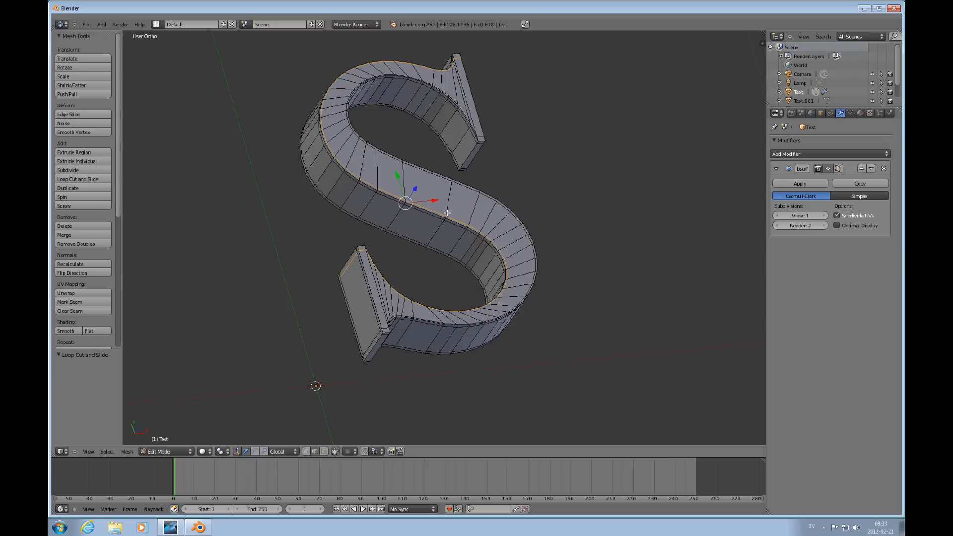
mouse_move(759, 162)
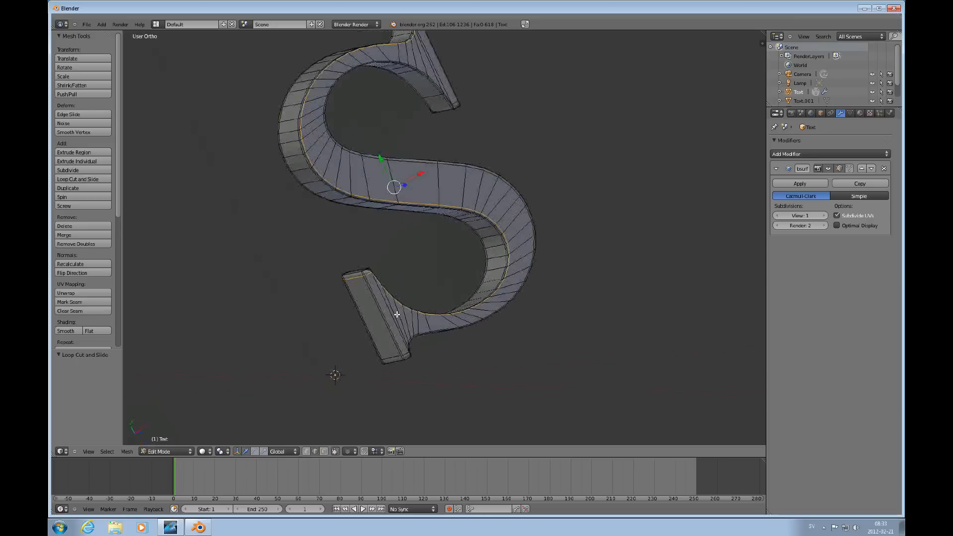
scroll("up", 3)
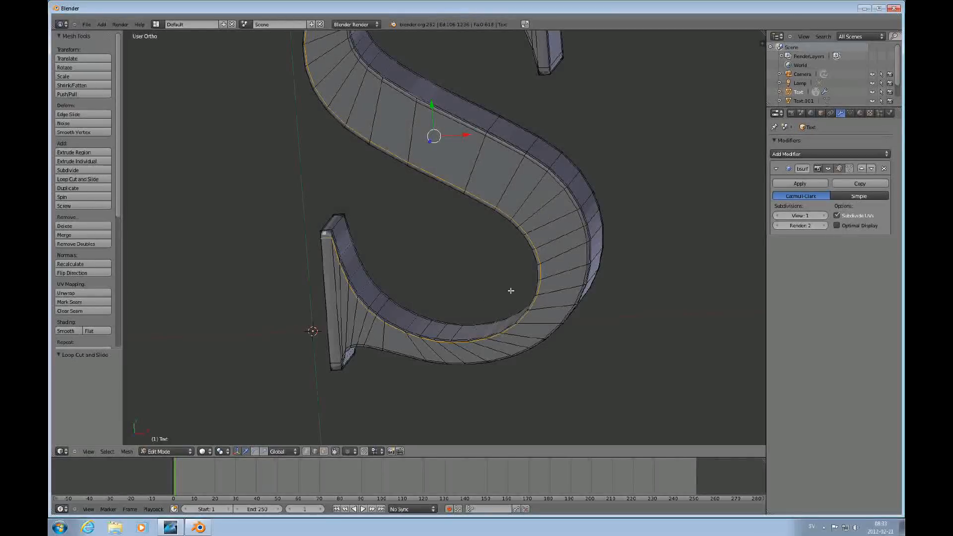
left_click_drag(511, 290, 544, 176)
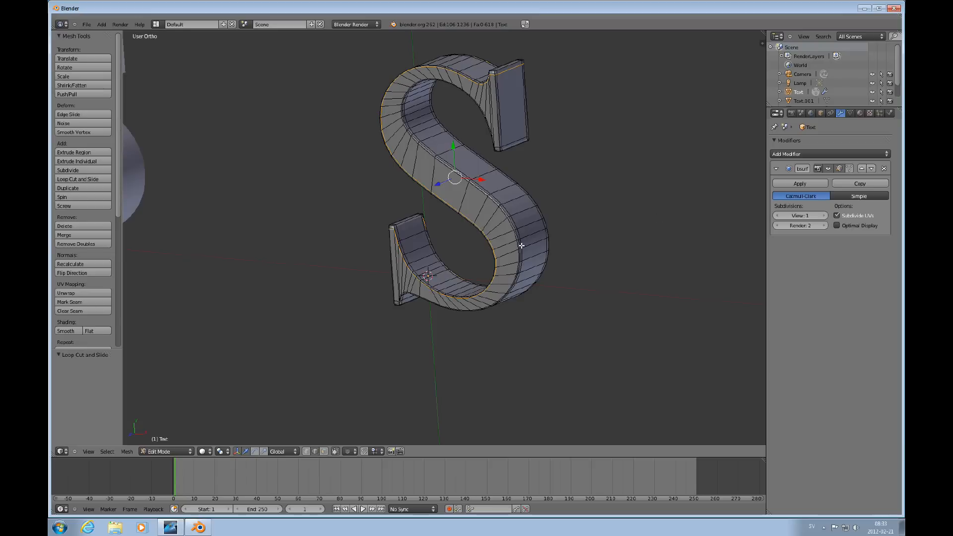
mouse_move(490, 189)
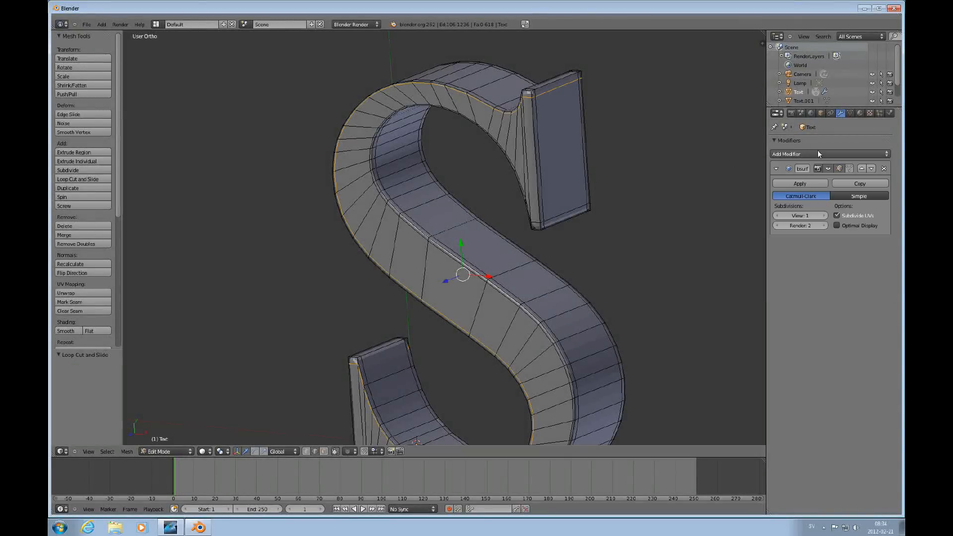
Add a Bevel modifier to the S with a width of 0.05
left_click(786, 154)
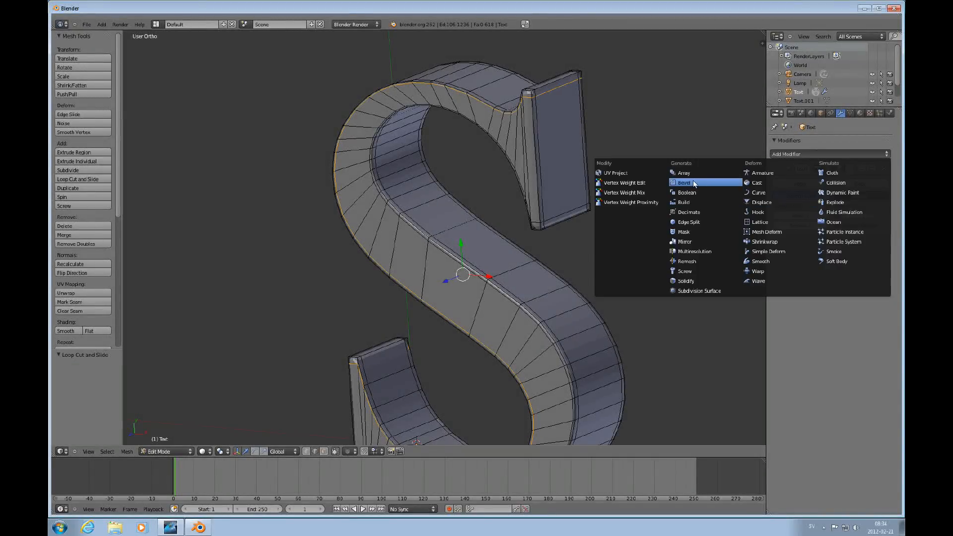
left_click(684, 182)
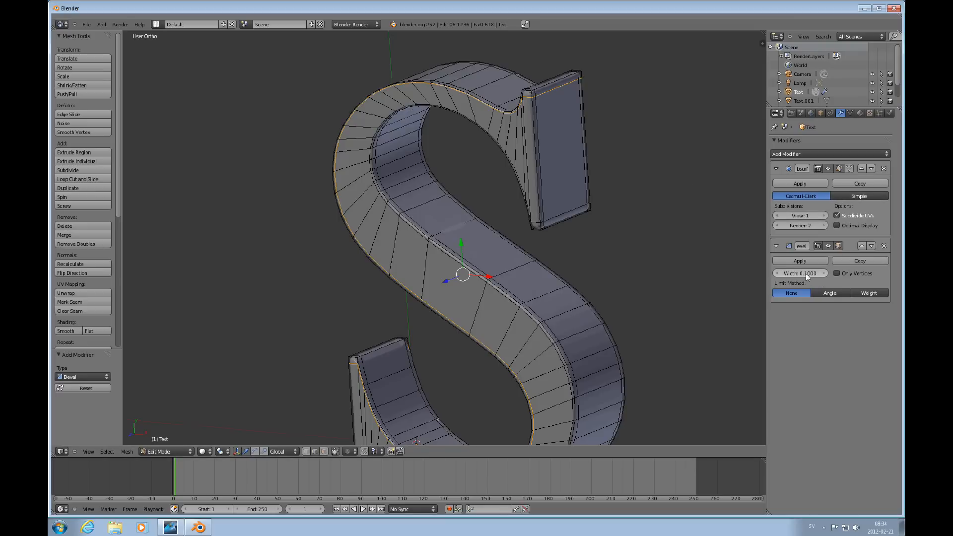
left_click(800, 273)
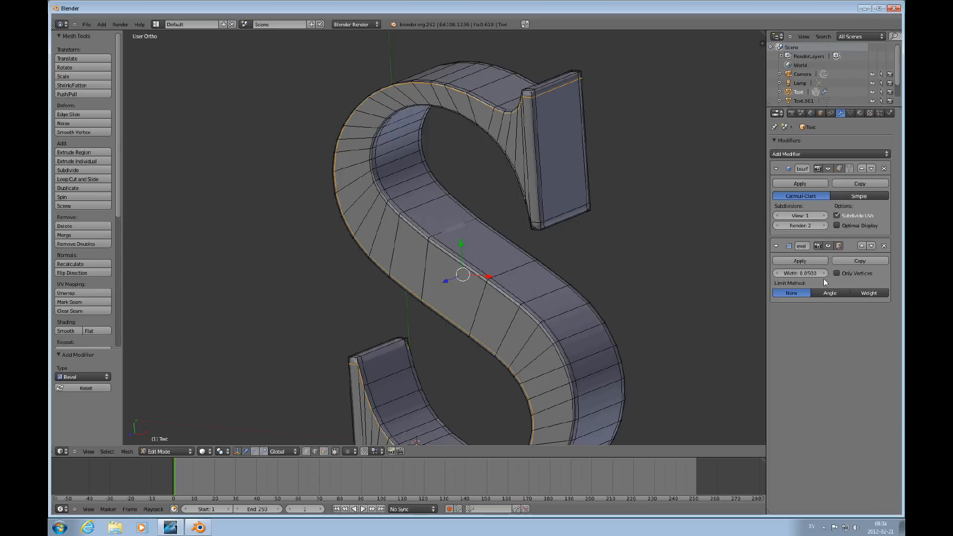
key("Tab")
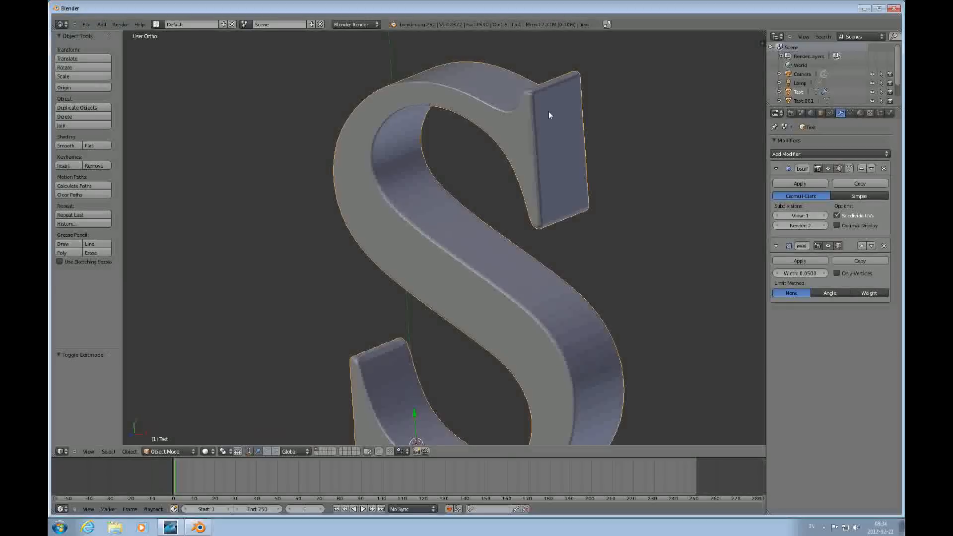
Toggle the Bevel's edit-mode display, then re-enter Edit Mode with the whole mesh selected
key("Tab")
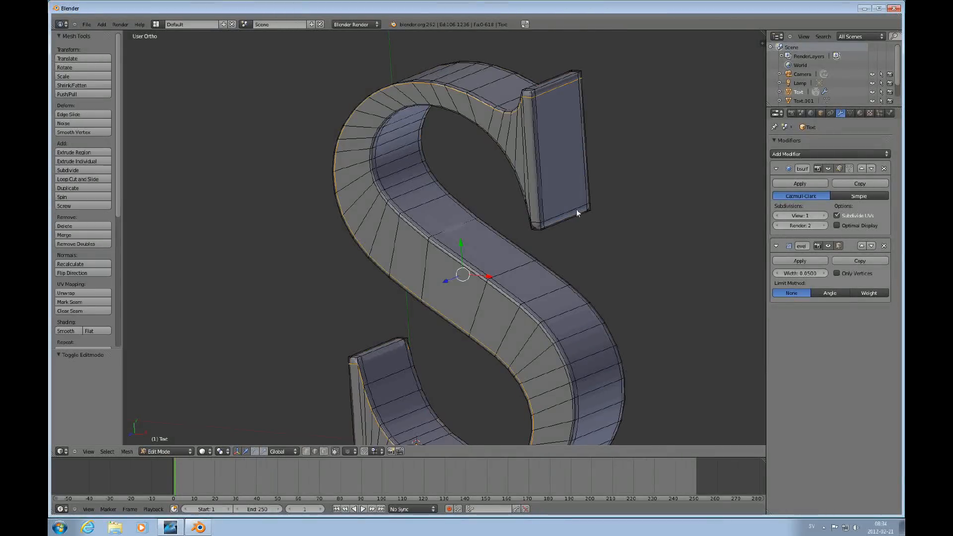
key("Tab")
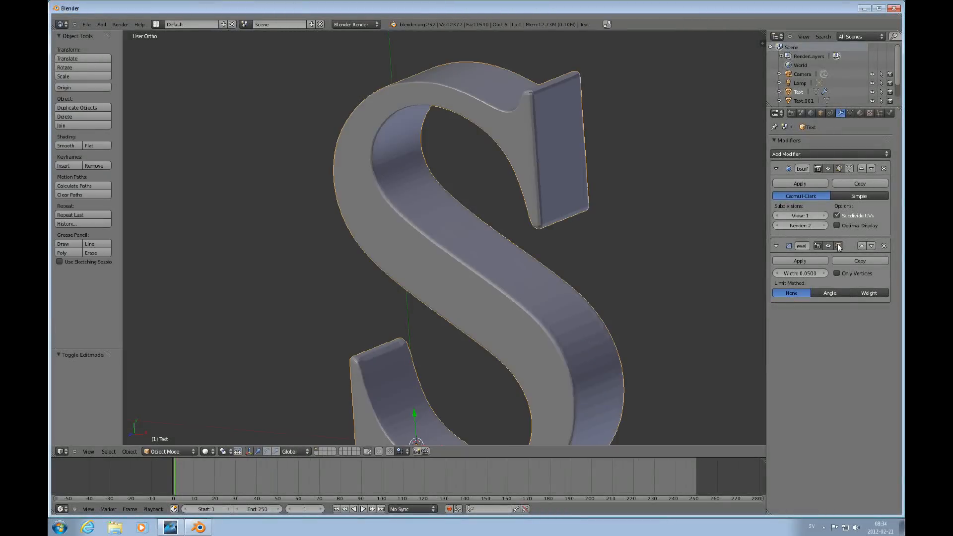
left_click(828, 245)
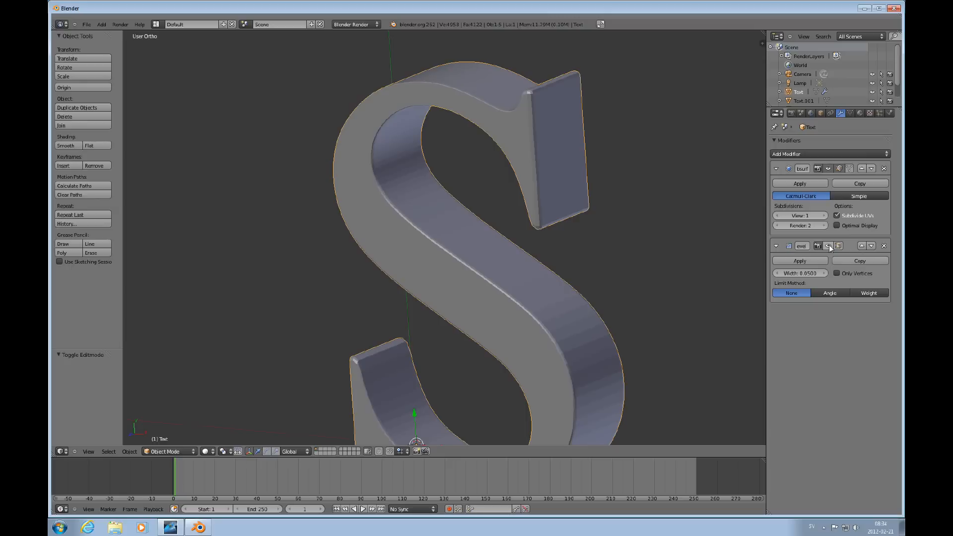
key("Tab")
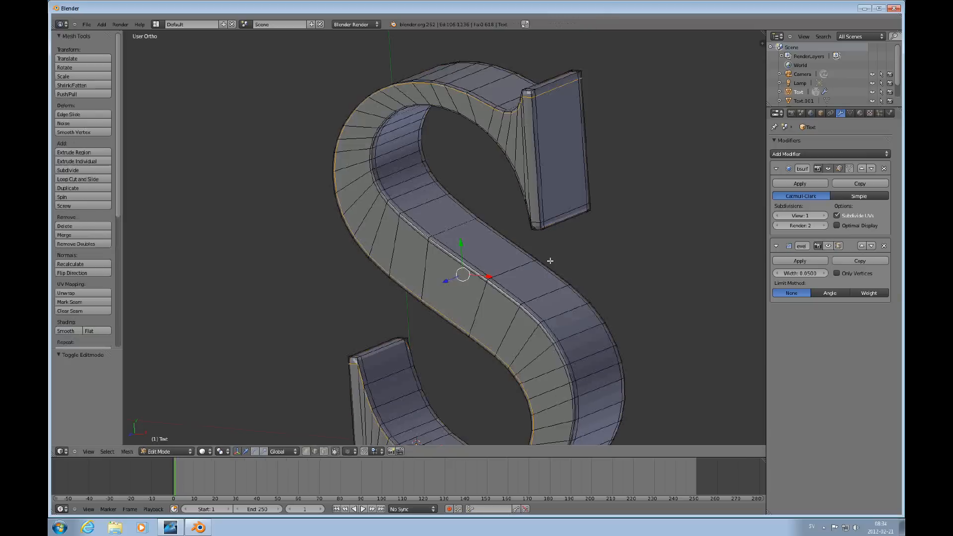
key("a")
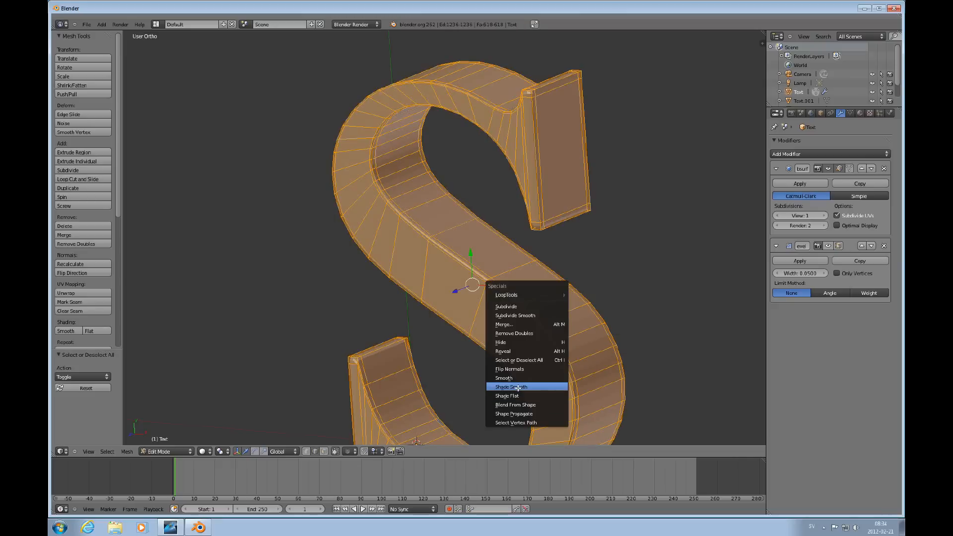
mouse_move(506, 395)
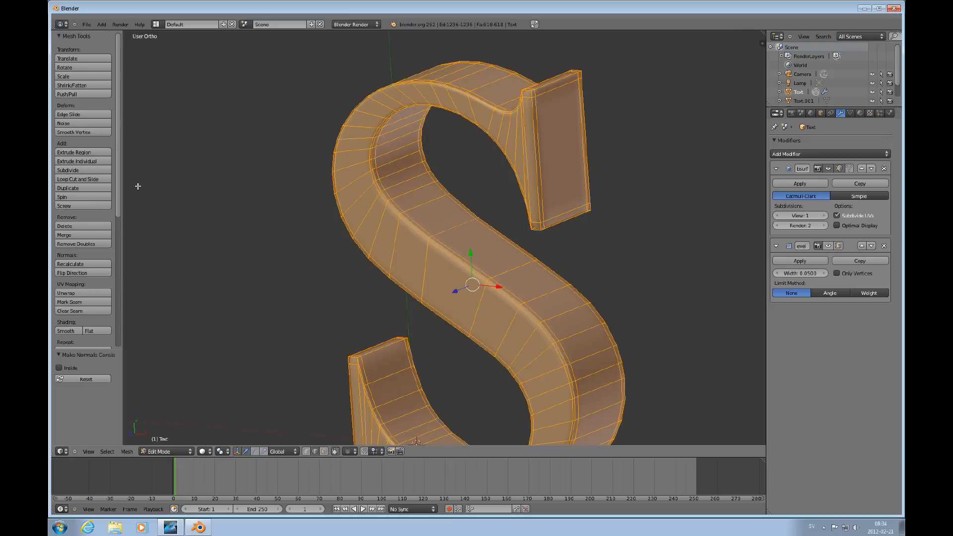
Apply Recalculate Outside from the Mesh menu's normals commands on the smooth-shaded S
left_click(127, 451)
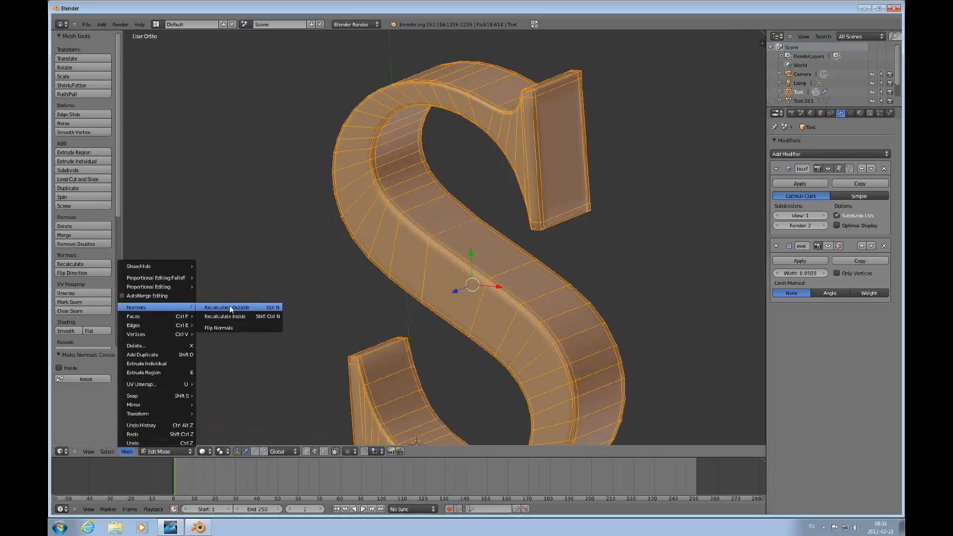
left_click(230, 307)
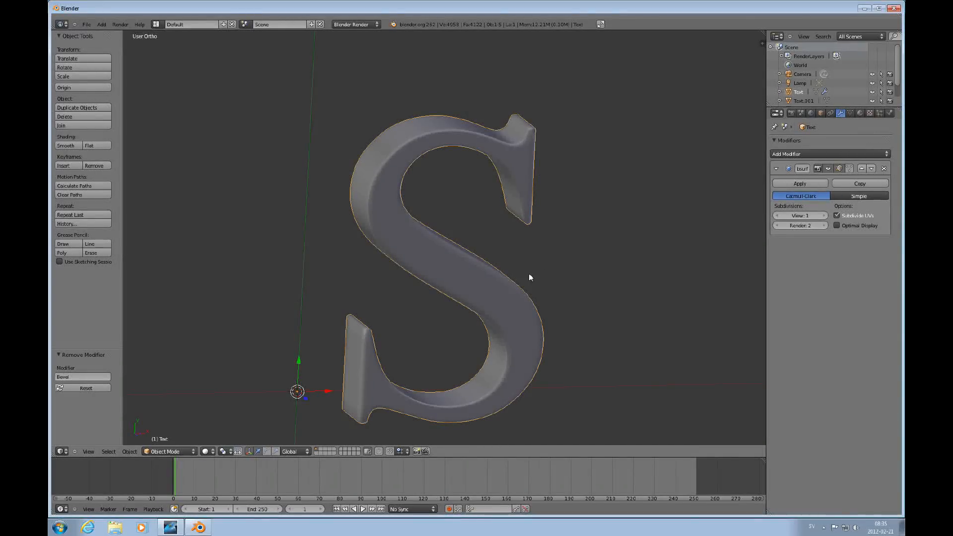
Adjust an edge loop to tighten the S's rim and return to Object Mode
left_click_drag(529, 278, 535, 170)
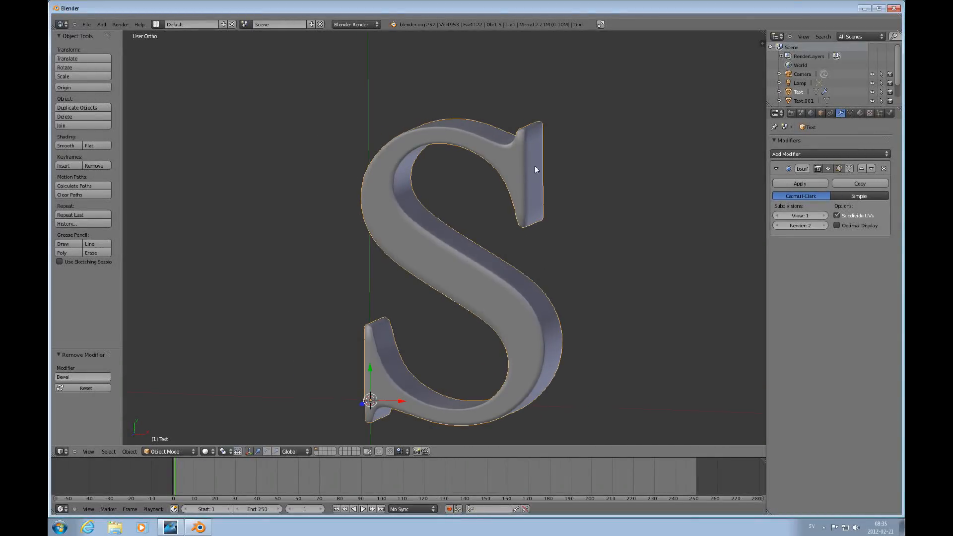
scroll("up", 3)
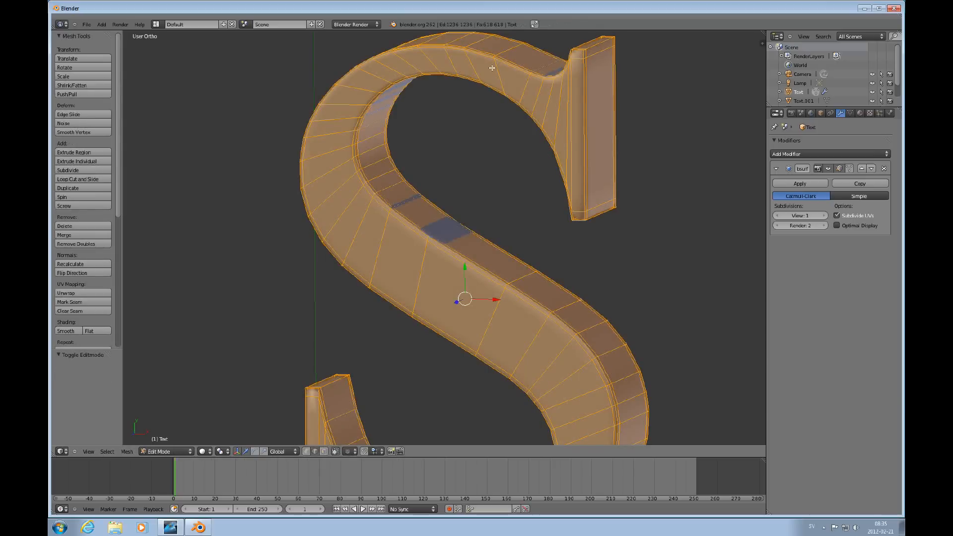
mouse_move(587, 200)
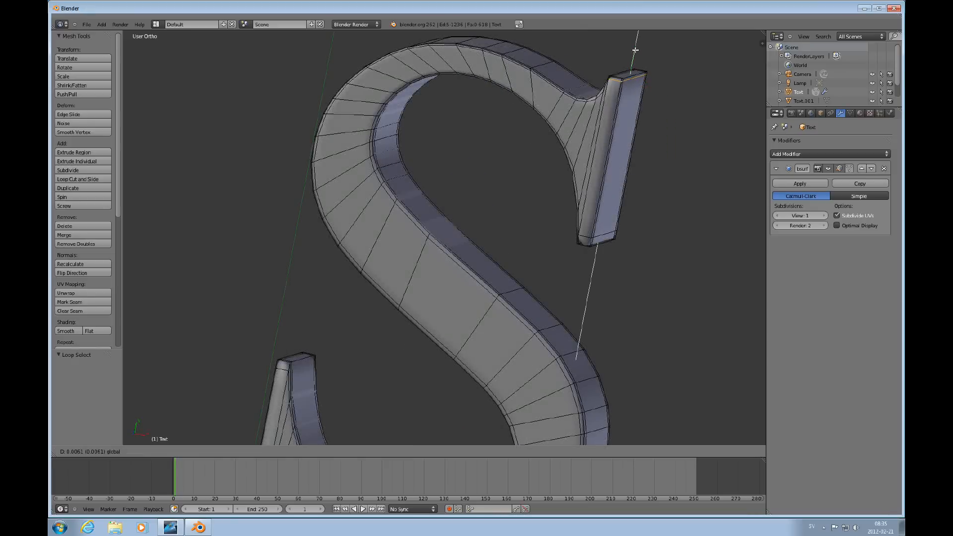
key("Tab")
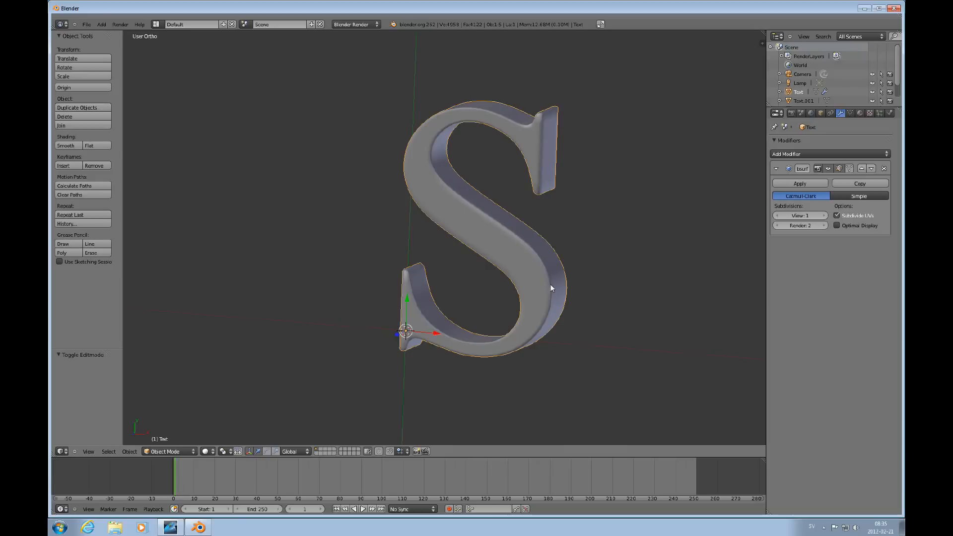
mouse_move(831, 215)
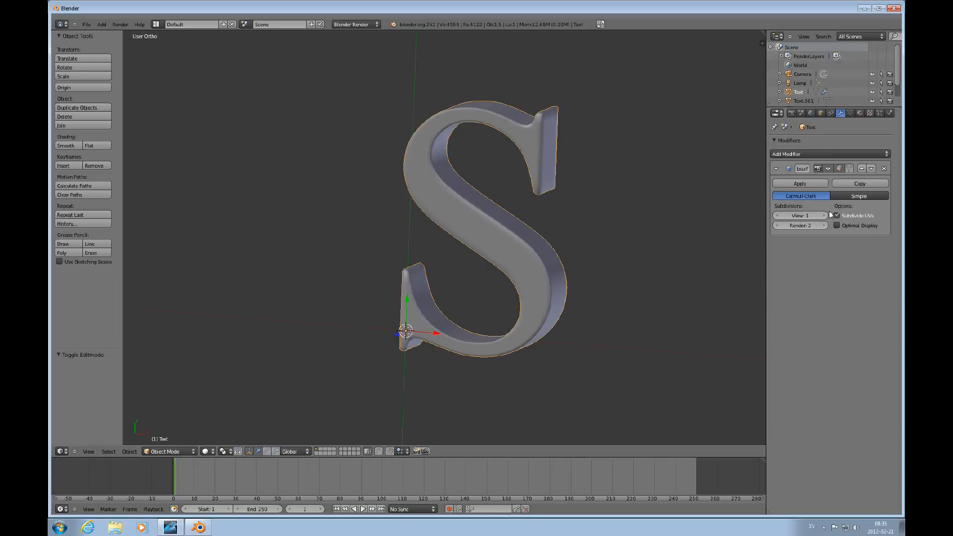
left_click(859, 113)
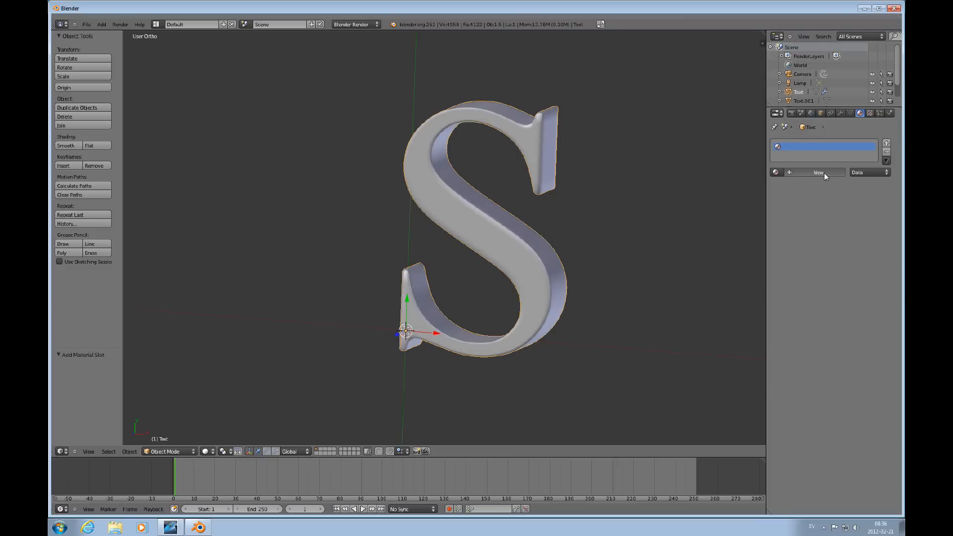
Create a new blue material with Fresnel diffuse and Blinn specular for the S
left_click(818, 172)
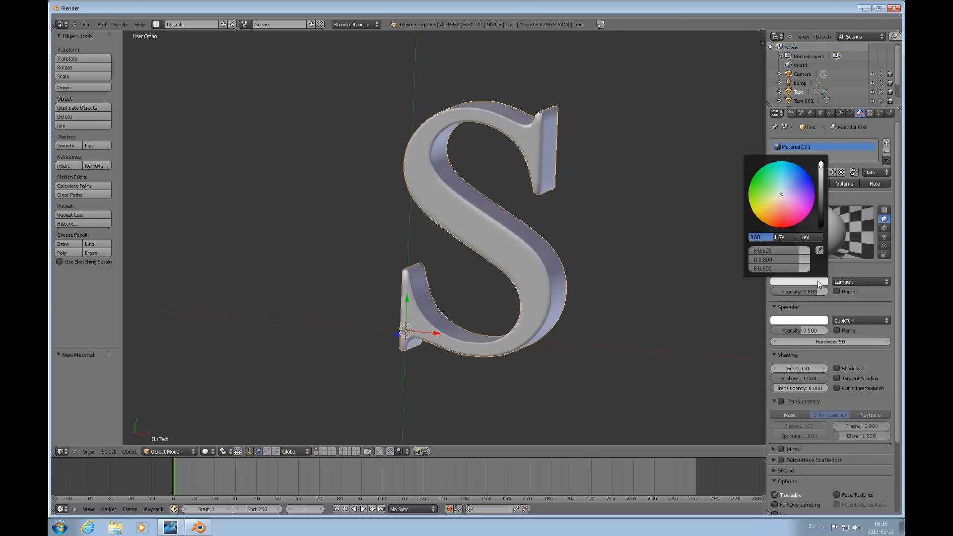
mouse_move(809, 182)
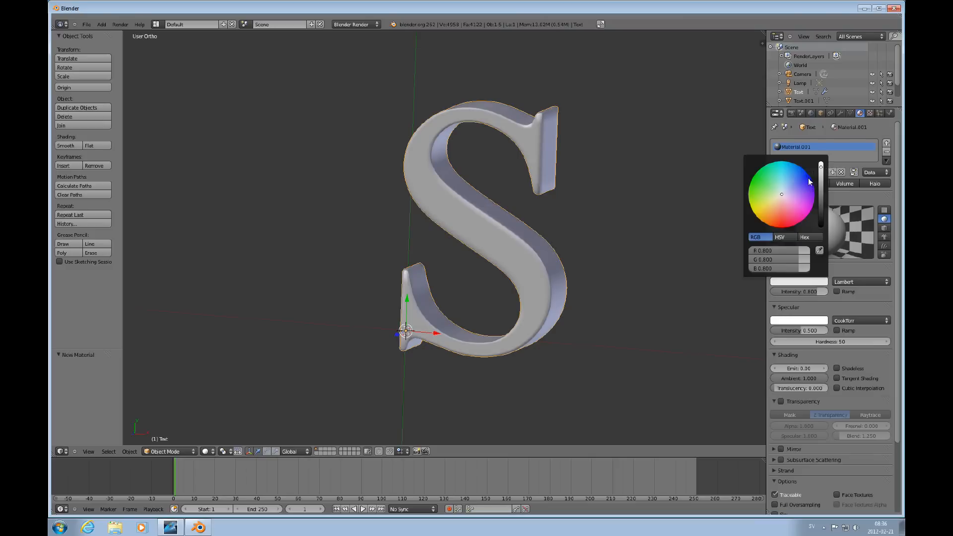
left_click(806, 177)
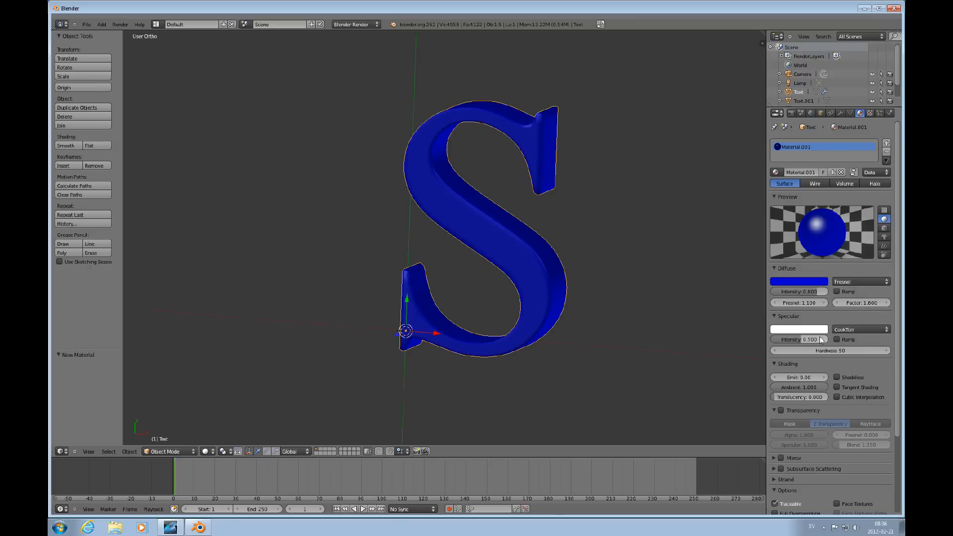
left_click(860, 328)
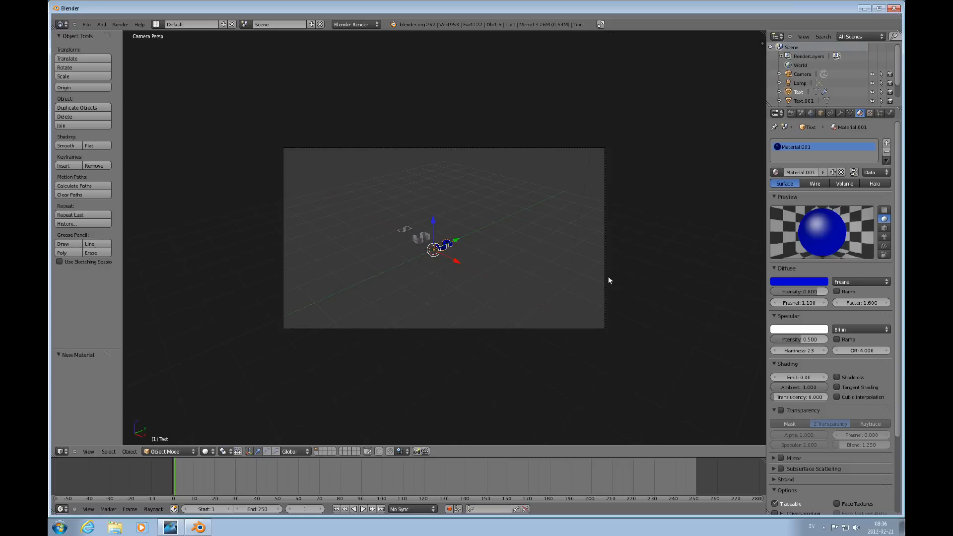
mouse_move(600, 298)
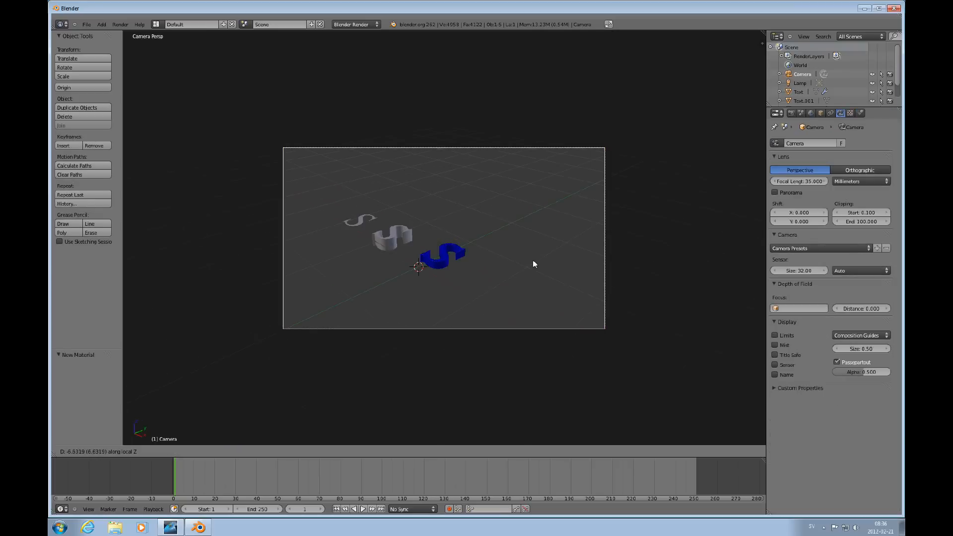
Move the camera closer along its local Z and render the blue S with F12
left_click_drag(441, 255, 441, 273)
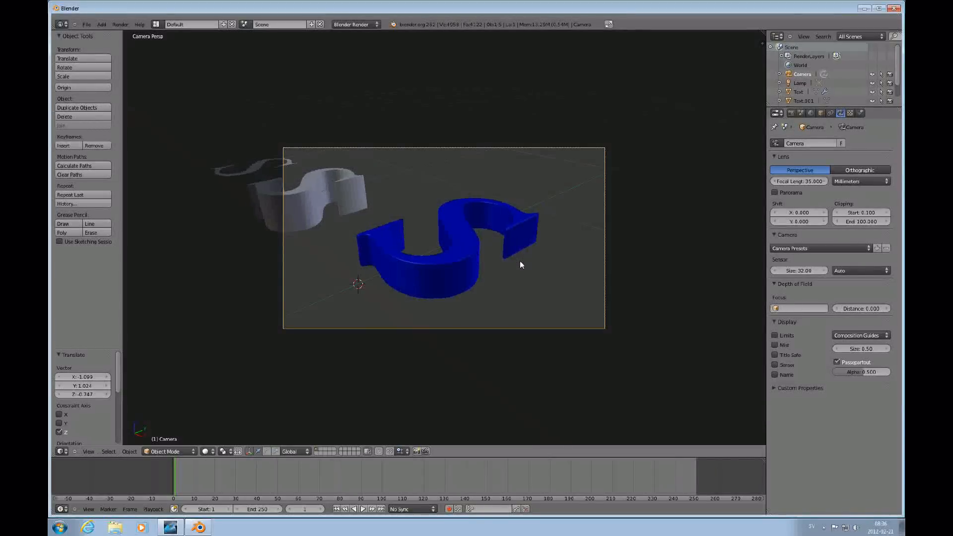
key("F12")
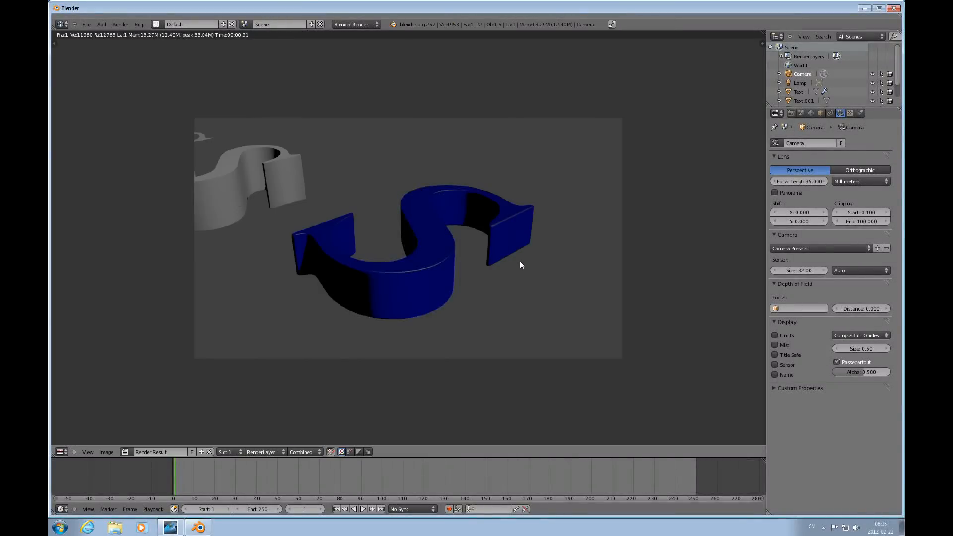
mouse_move(483, 281)
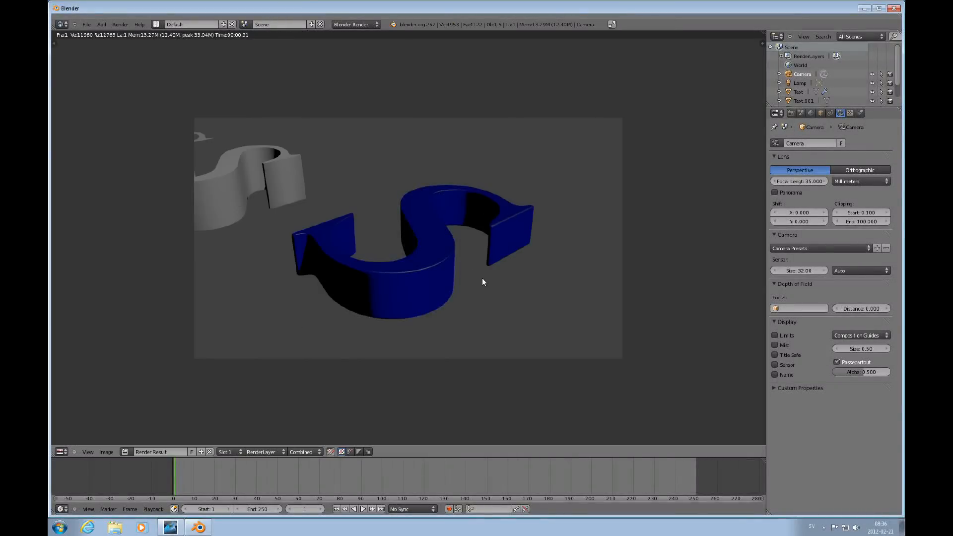
mouse_move(509, 280)
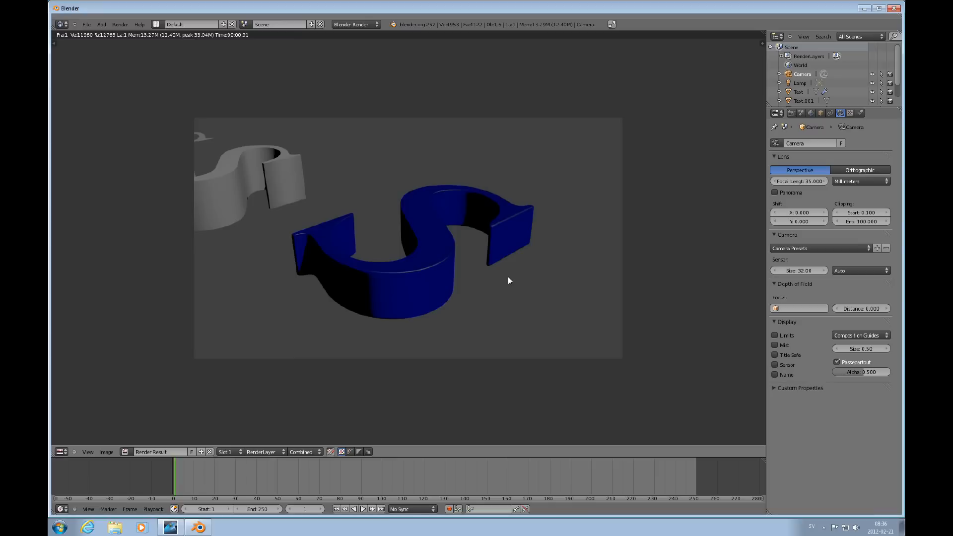
mouse_move(520, 286)
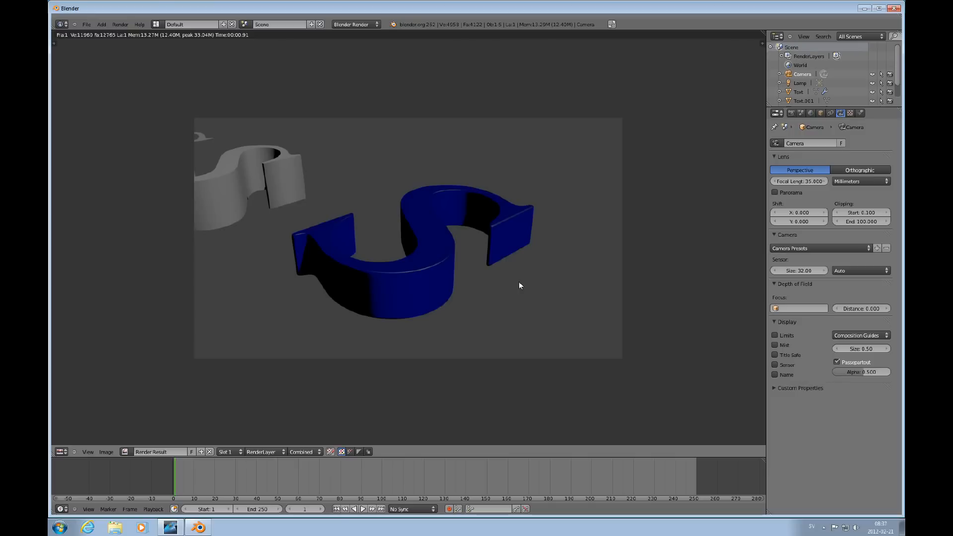
mouse_move(528, 300)
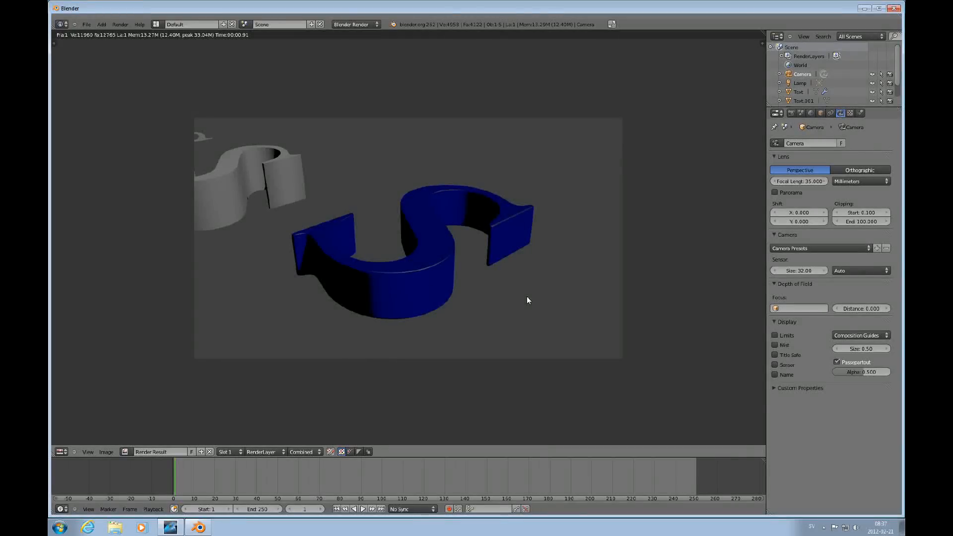
mouse_move(520, 292)
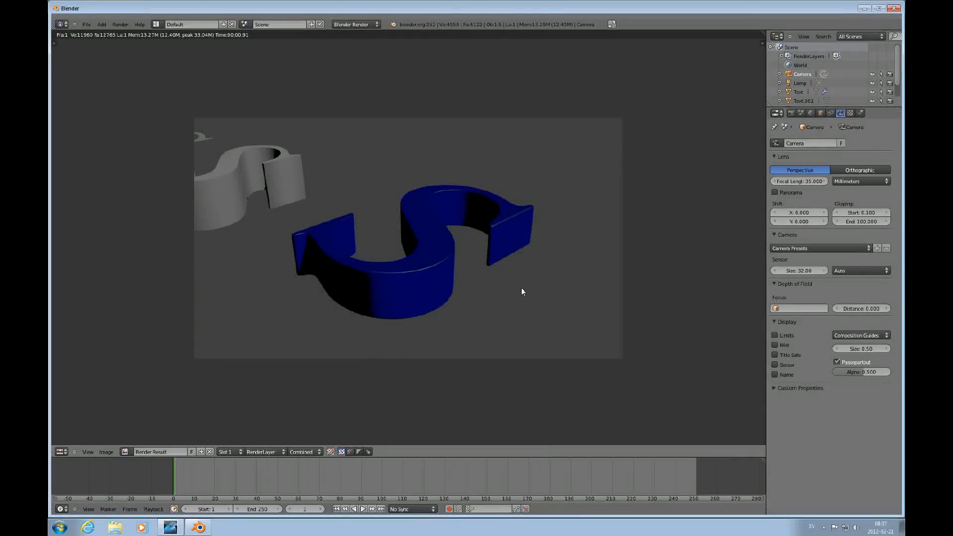
mouse_move(443, 246)
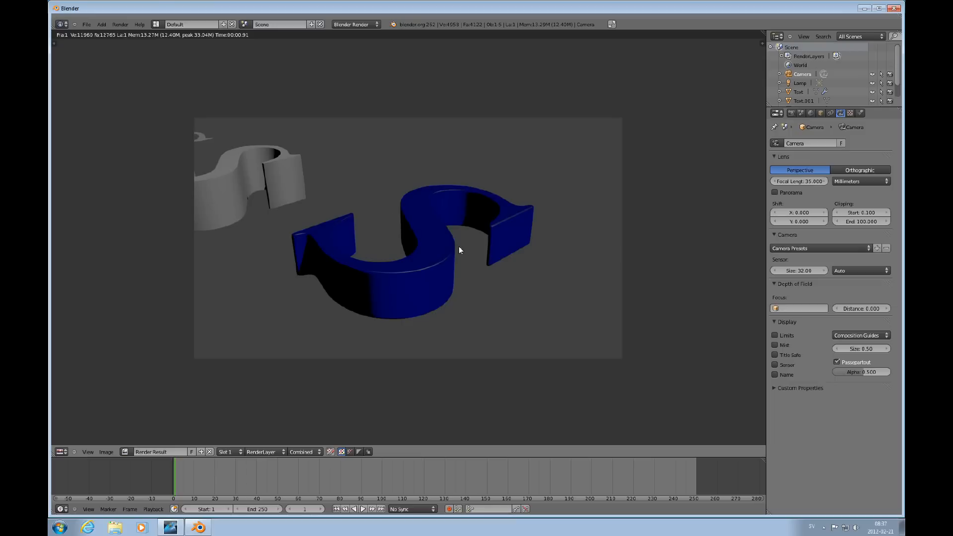
mouse_move(489, 291)
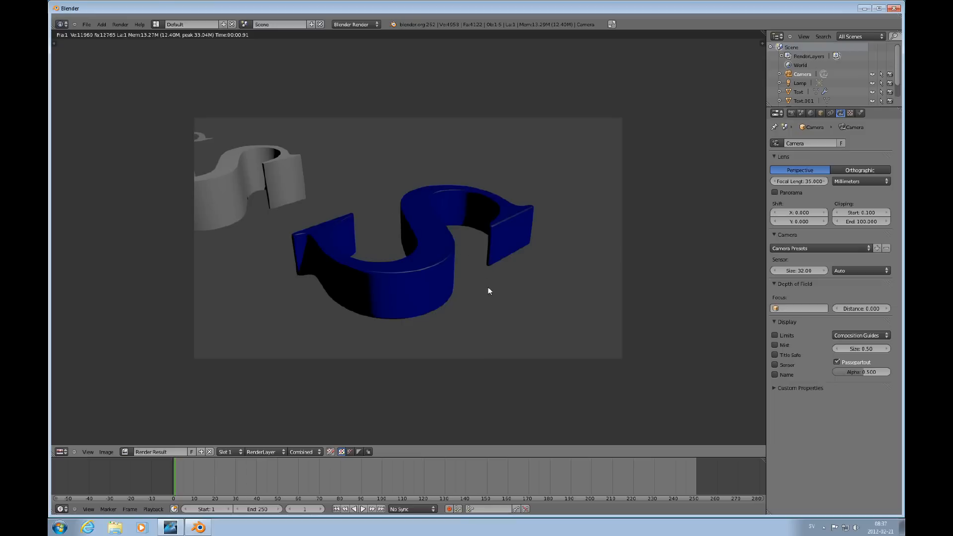
mouse_move(511, 287)
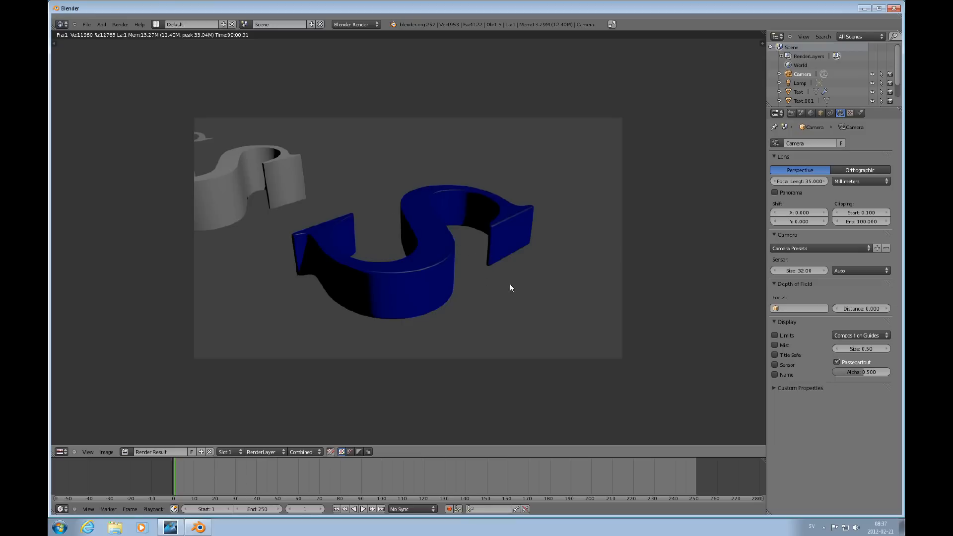